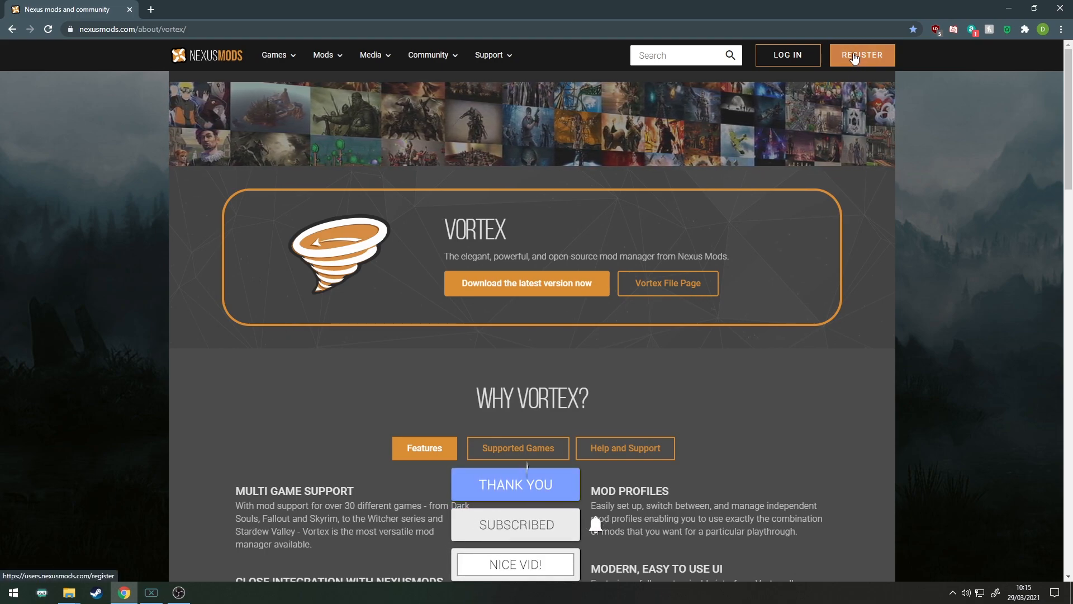
- Open the Vortex mod's file page and scroll down to the Main Files installer downloads
{"action": "left_click", "coordinate": [860, 55]}
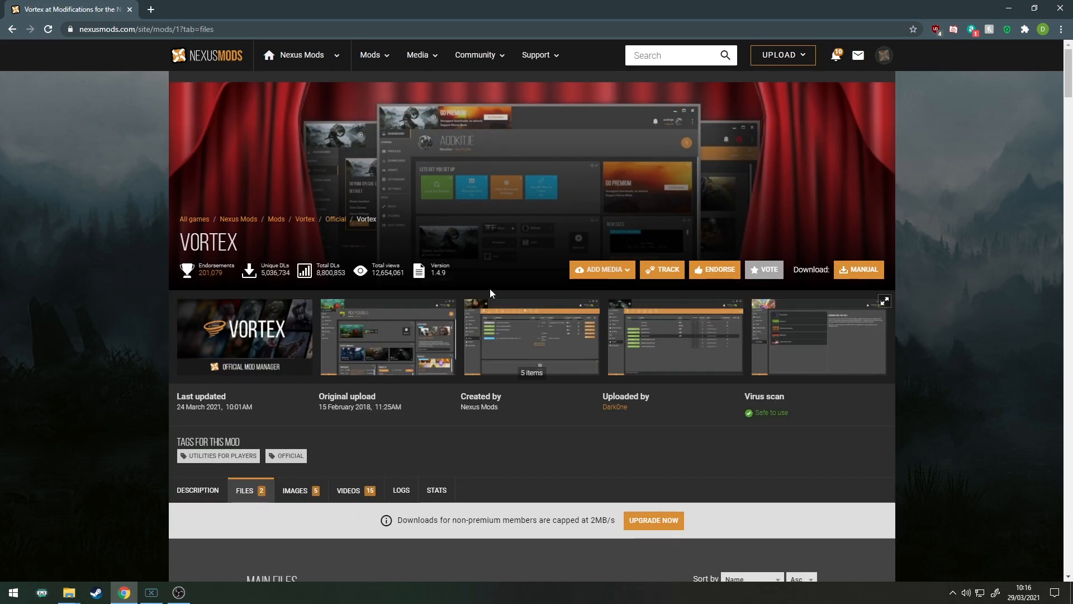
{"action": "scroll", "scroll_direction": "down", "scroll_amount": 3}
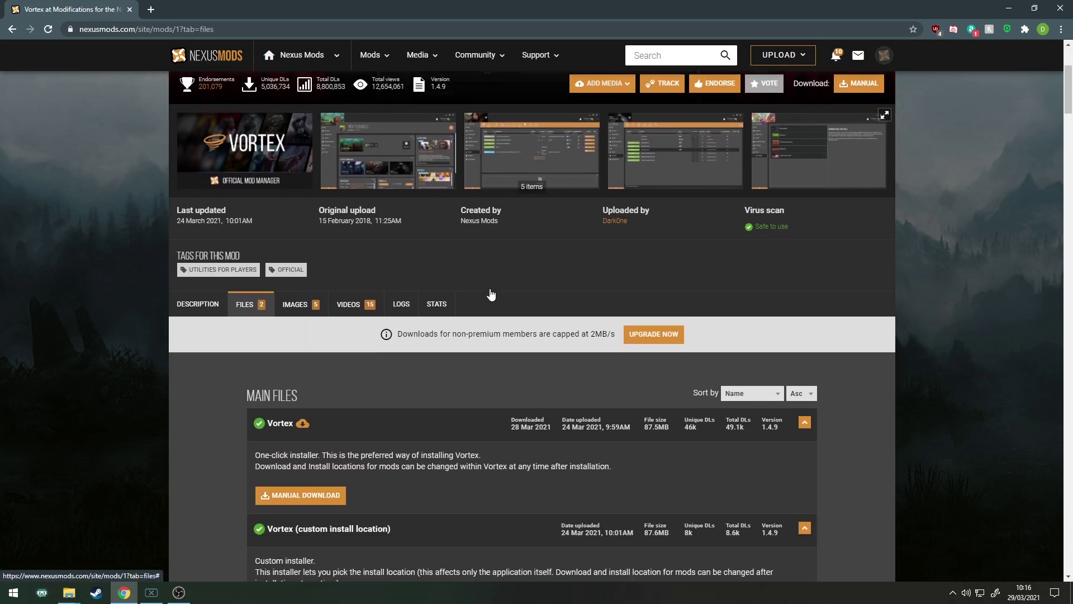
{"action": "scroll", "scroll_direction": "down", "scroll_amount": 3}
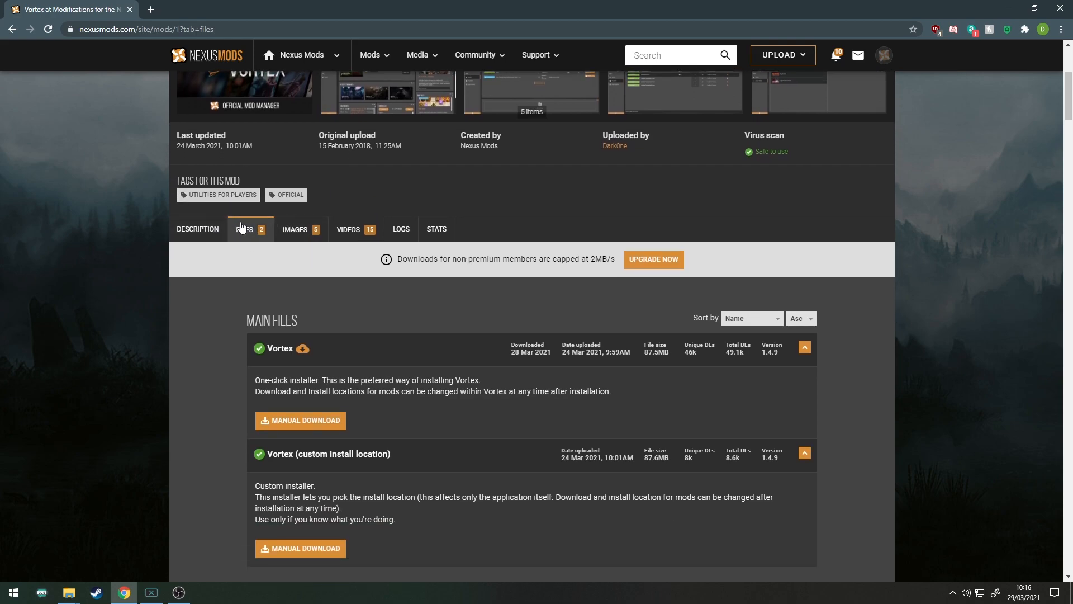
{"action": "mouse_move", "coordinate": [301, 420]}
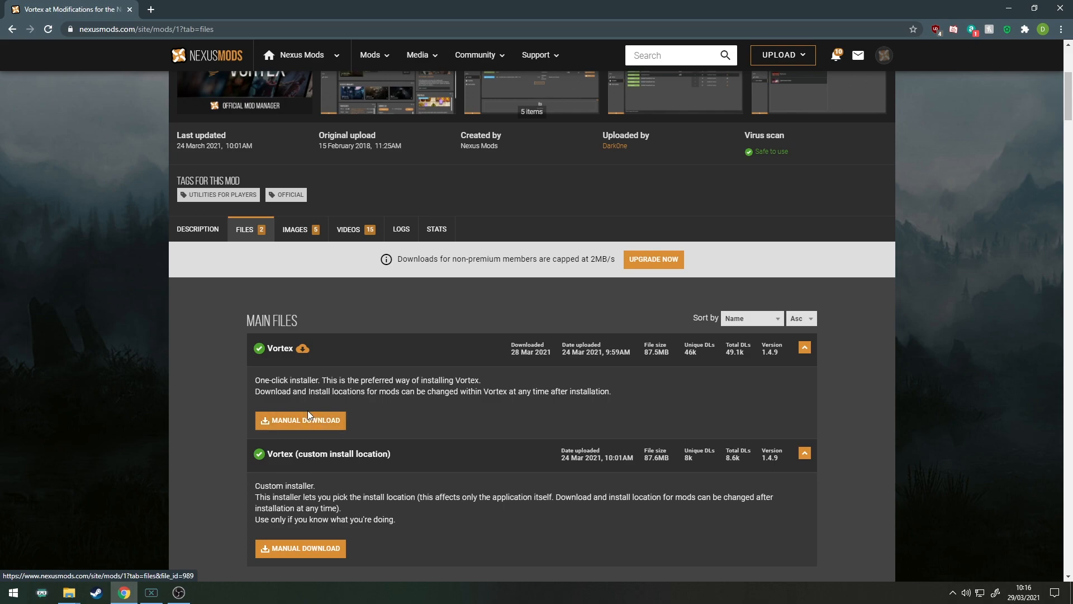
{"action": "scroll", "scroll_direction": "down", "scroll_amount": 3}
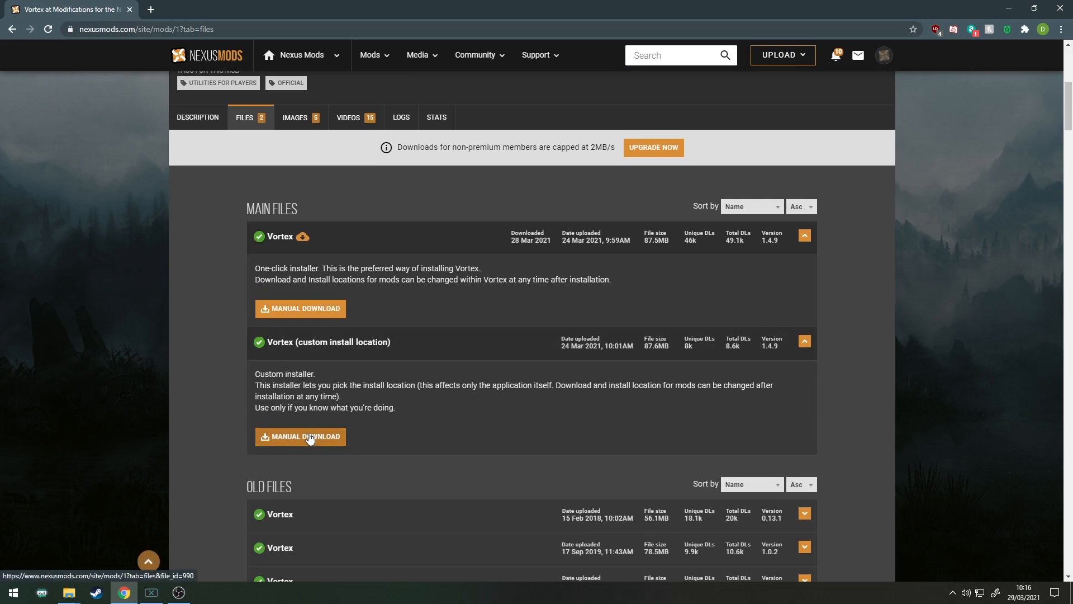
{"action": "mouse_move", "coordinate": [305, 428]}
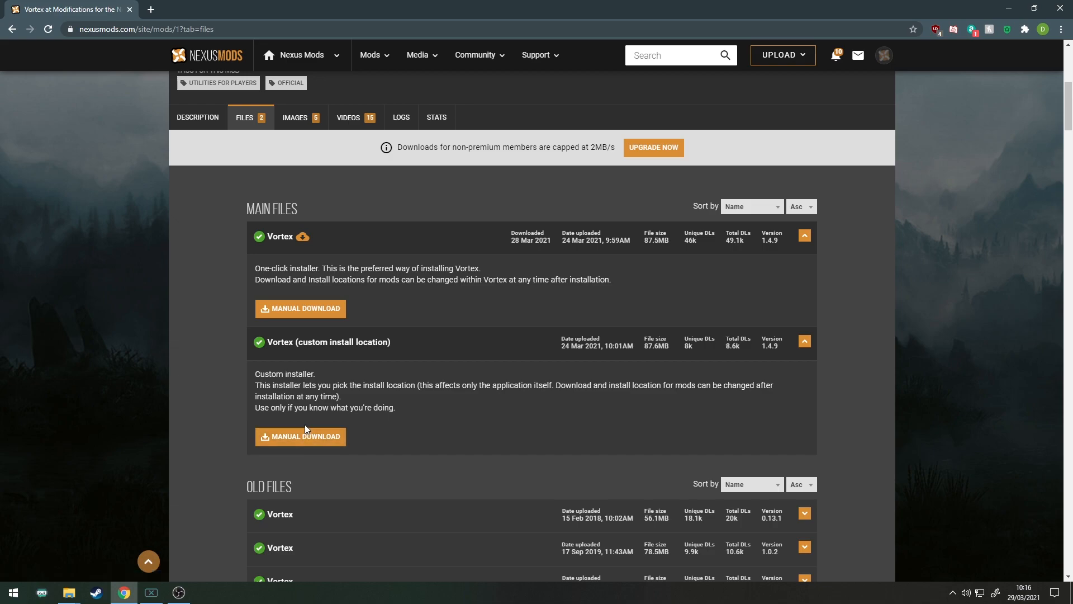
{"action": "mouse_move", "coordinate": [421, 311]}
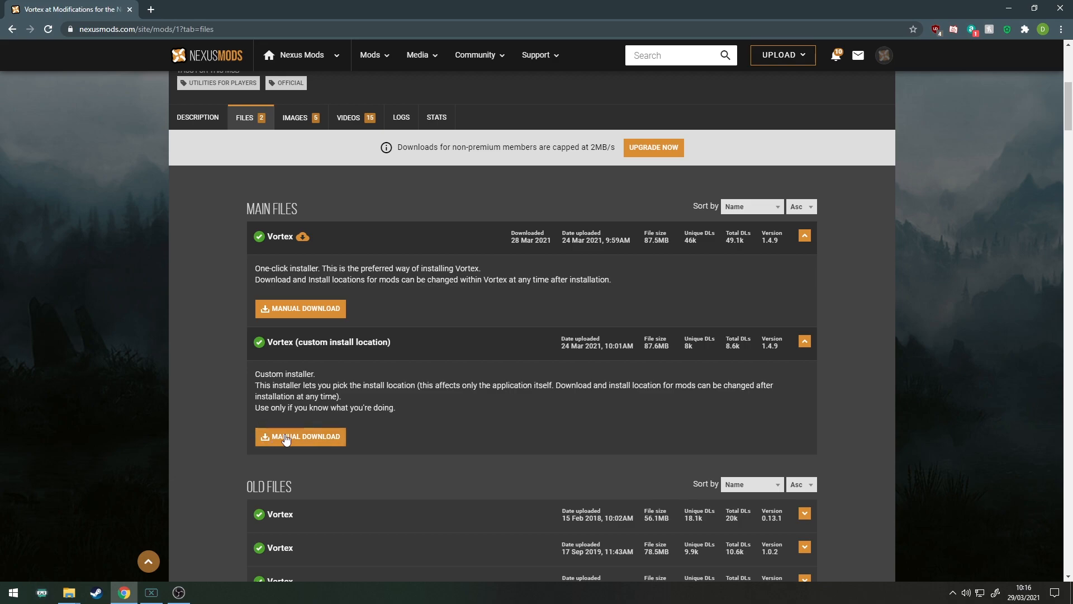
{"action": "mouse_move", "coordinate": [315, 422]}
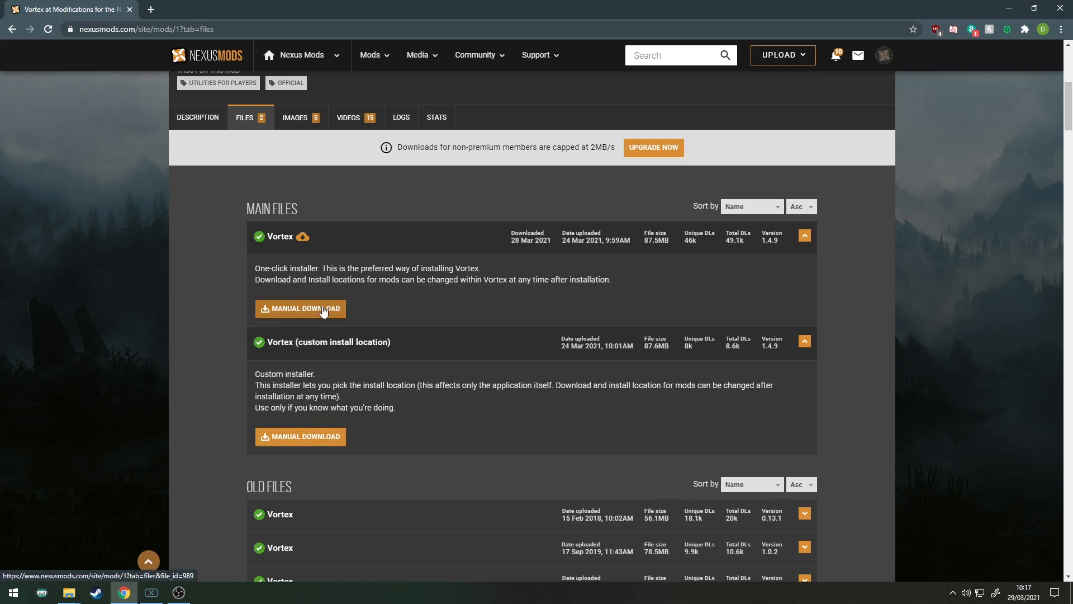
- Download the one-click Vortex 1.4.9 installer and select it in the Downloads folder
{"action": "left_click", "coordinate": [300, 309]}
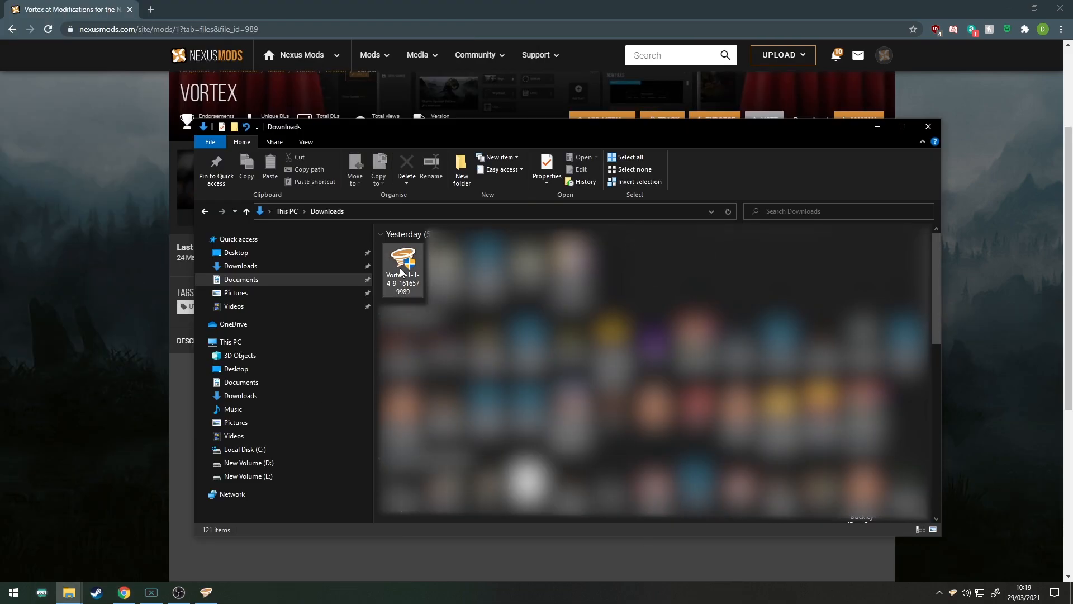
{"action": "left_click", "coordinate": [402, 267]}
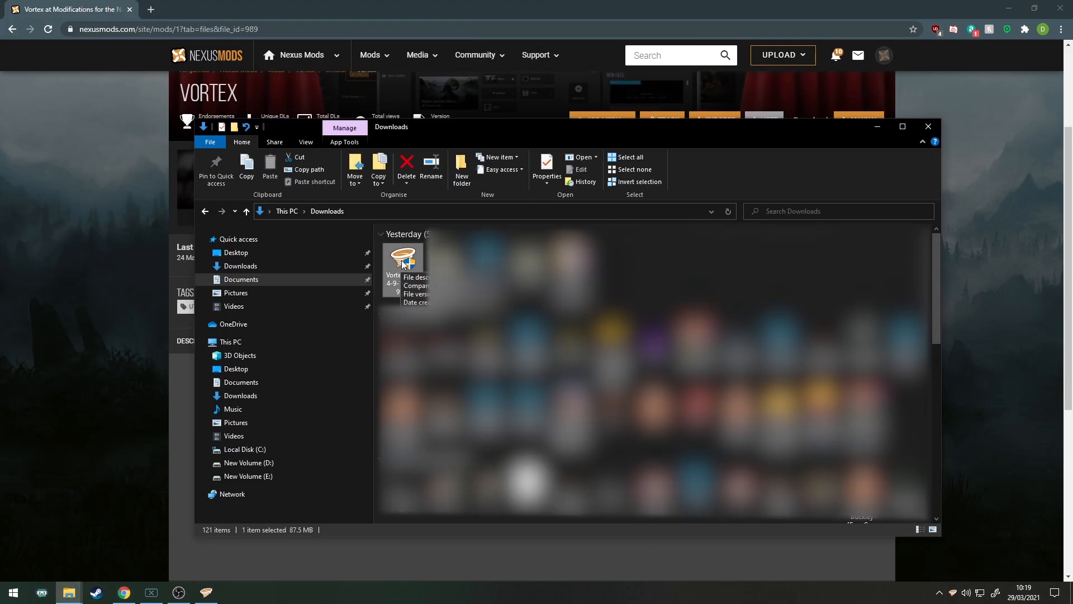
{"action": "mouse_move", "coordinate": [411, 269]}
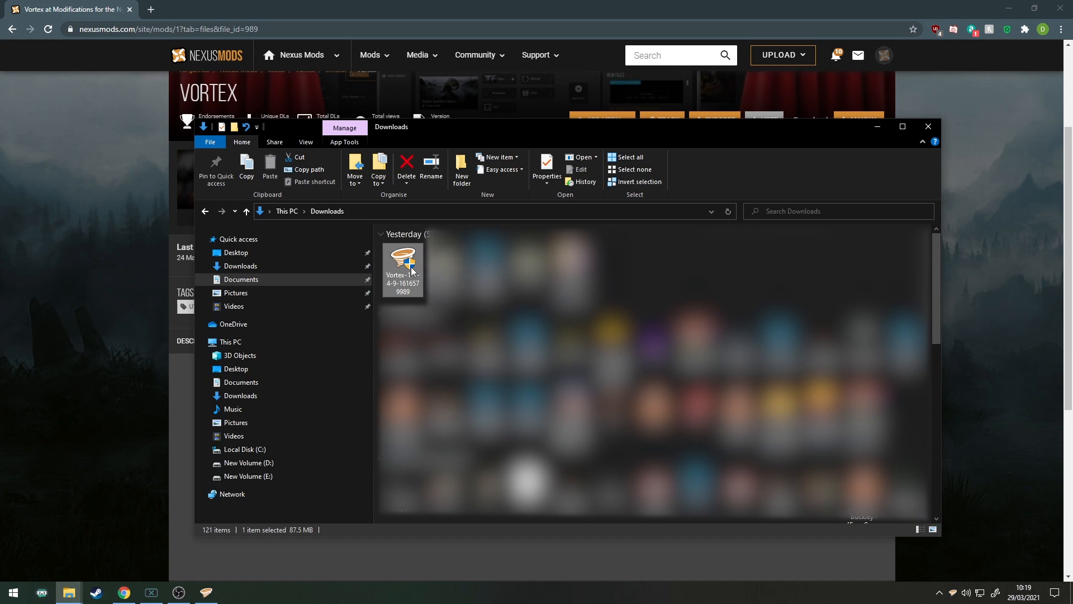
{"action": "mouse_move", "coordinate": [404, 260]}
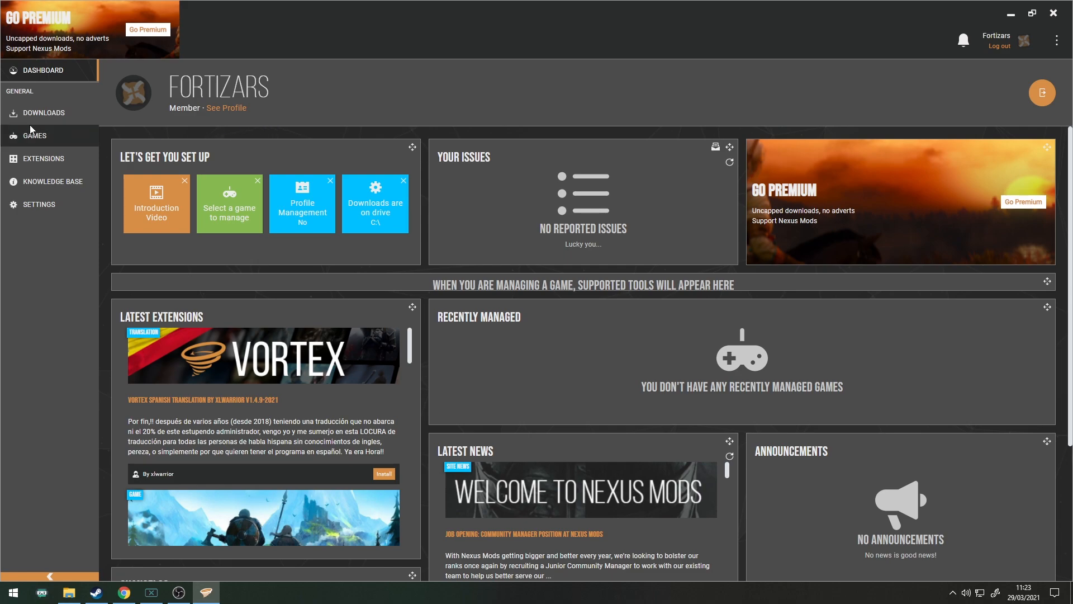
- Search Games for 'valheim', manage Valheim, and download its game support extension
{"action": "left_click", "coordinate": [34, 134]}
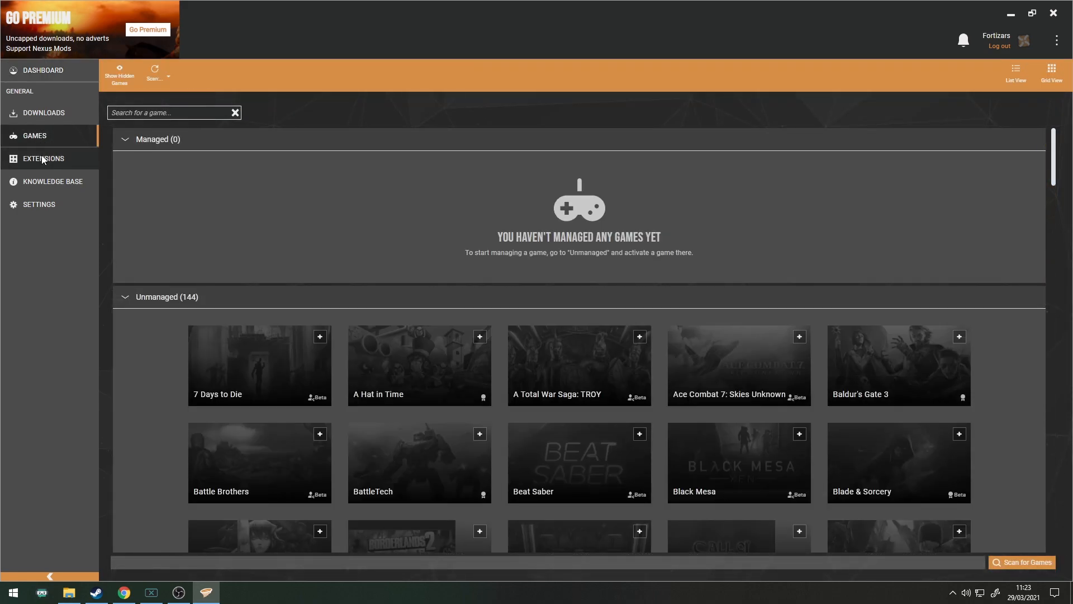
{"action": "left_click", "coordinate": [171, 112]}
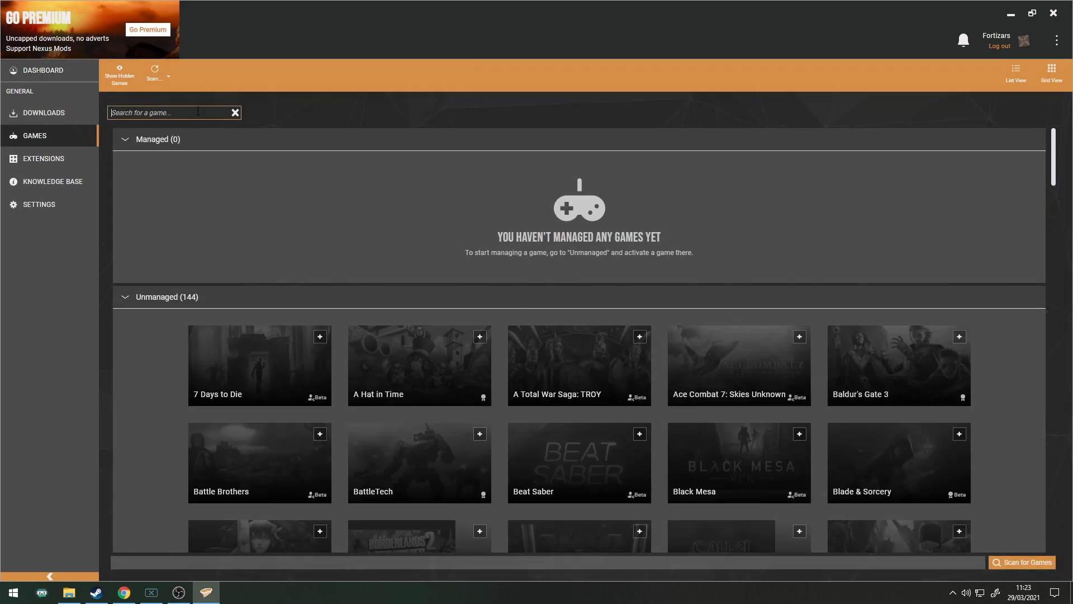
{"action": "type", "text": "val"}
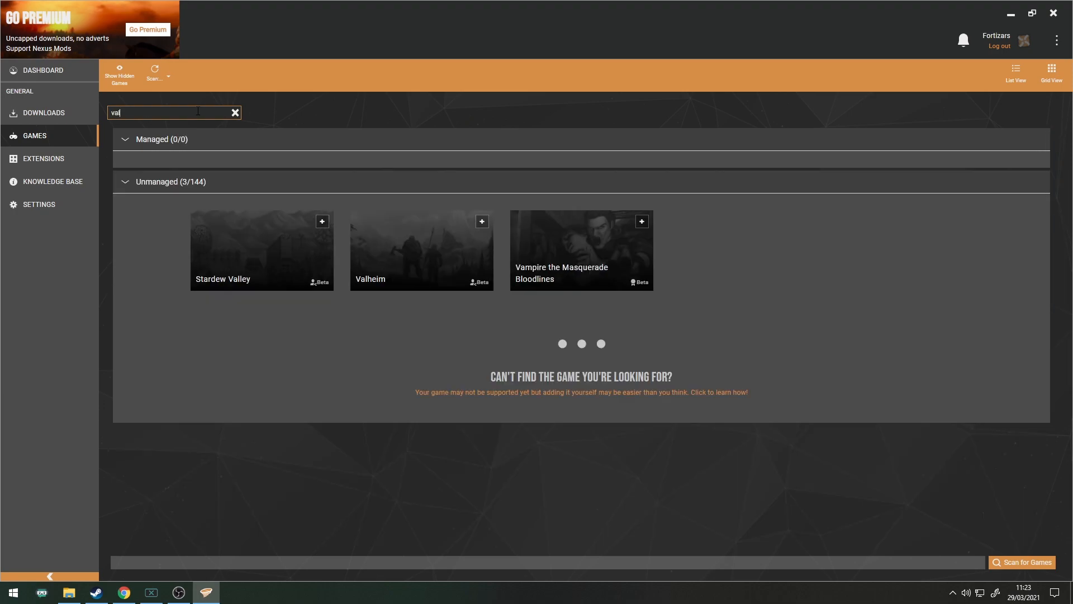
{"action": "type", "text": "heim"}
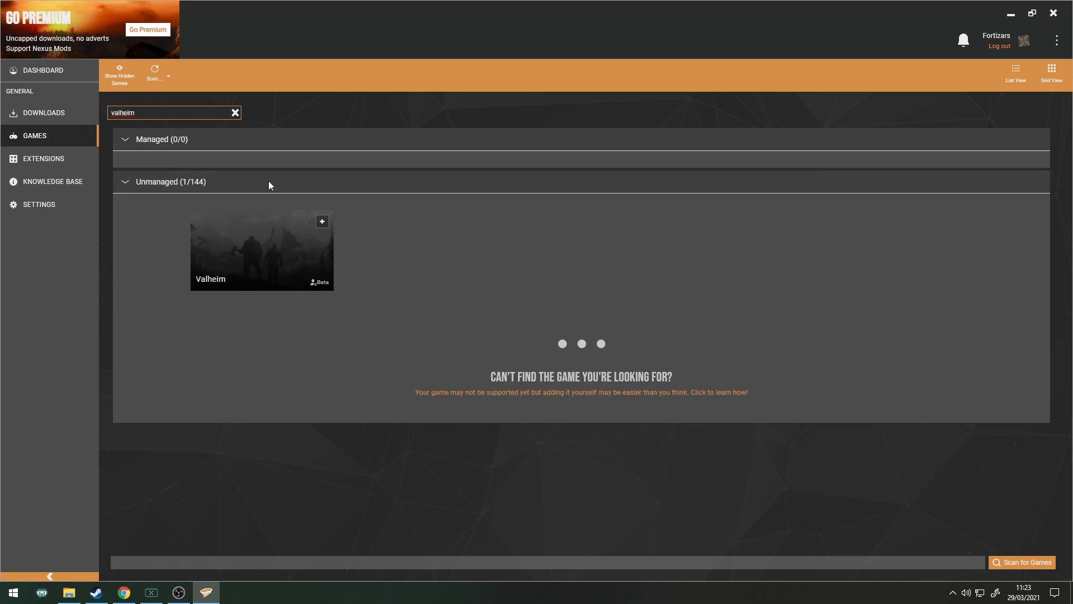
{"action": "mouse_move", "coordinate": [262, 253]}
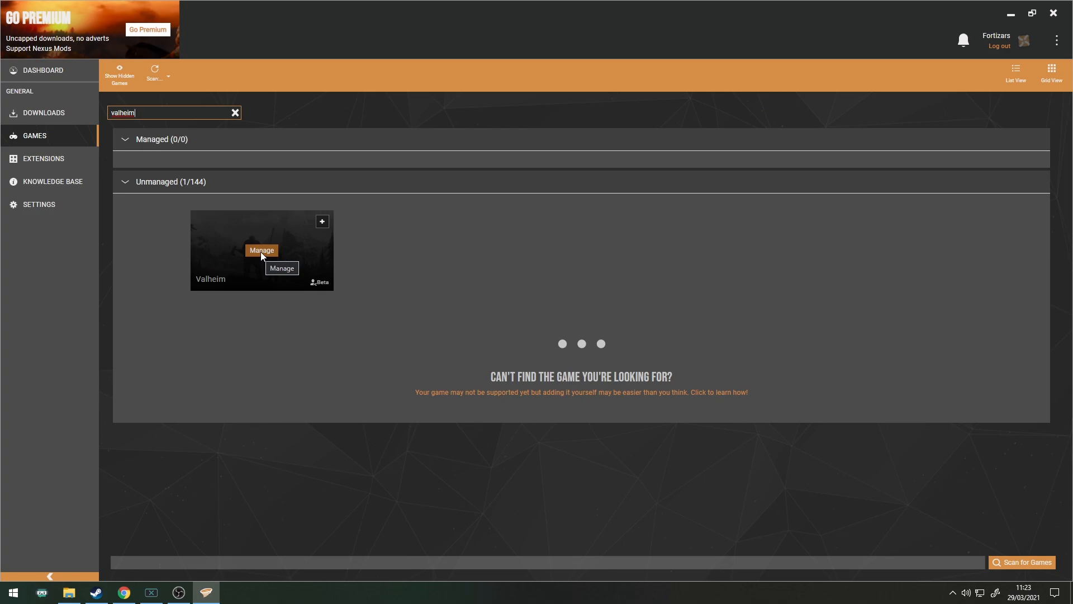
{"action": "left_click", "coordinate": [261, 250]}
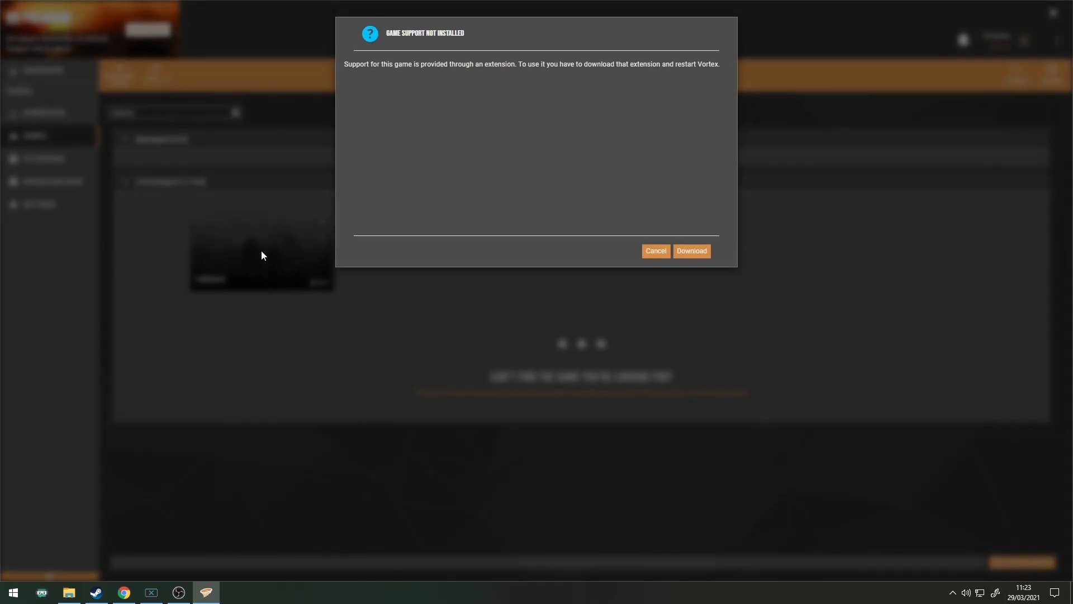
{"action": "mouse_move", "coordinate": [692, 250]}
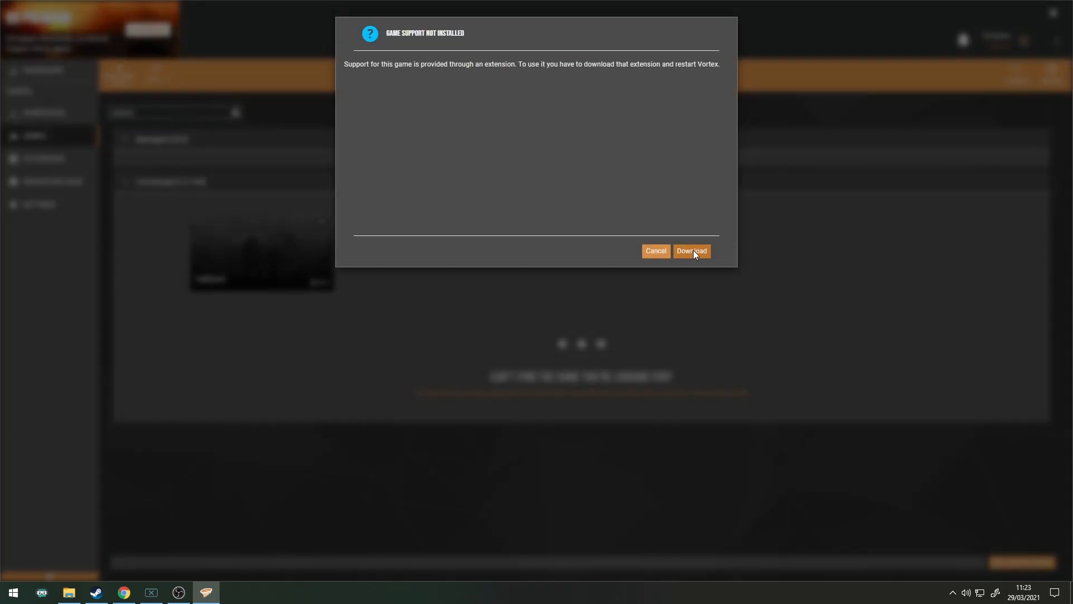
{"action": "left_click", "coordinate": [691, 251]}
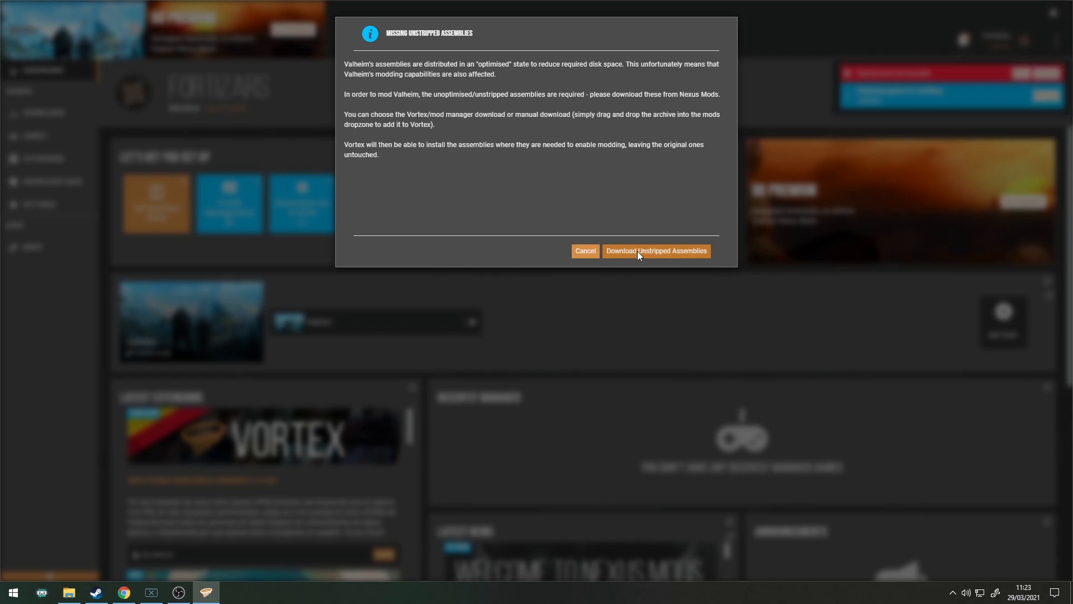
- Slow-download Valheim Unstripped DLLs' unstripped_managed.zip and hand it to Vortex manually
{"action": "left_click", "coordinate": [655, 251]}
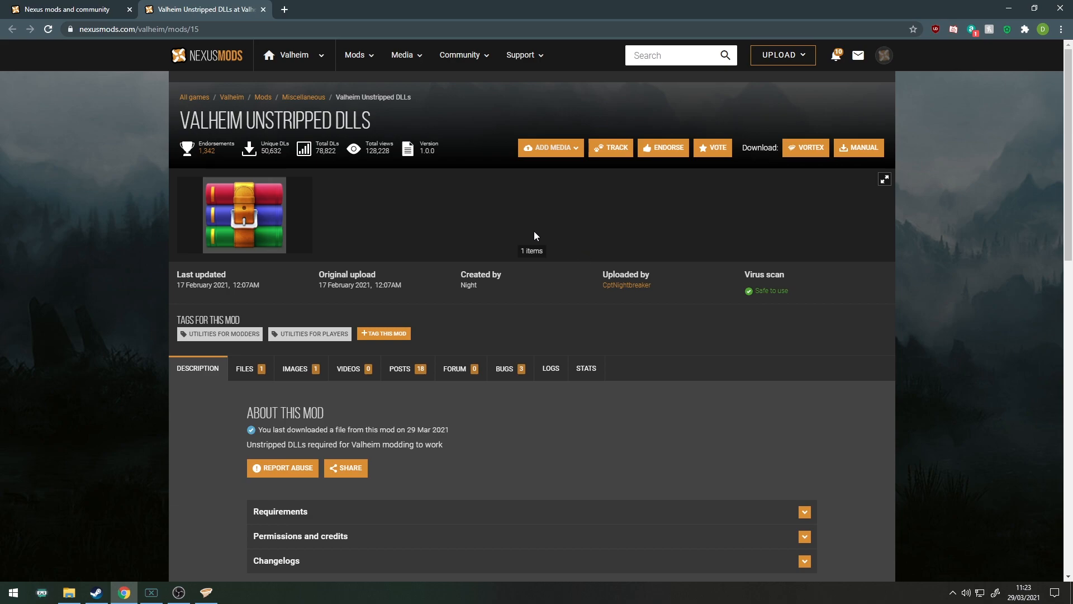
{"action": "mouse_move", "coordinate": [486, 300]}
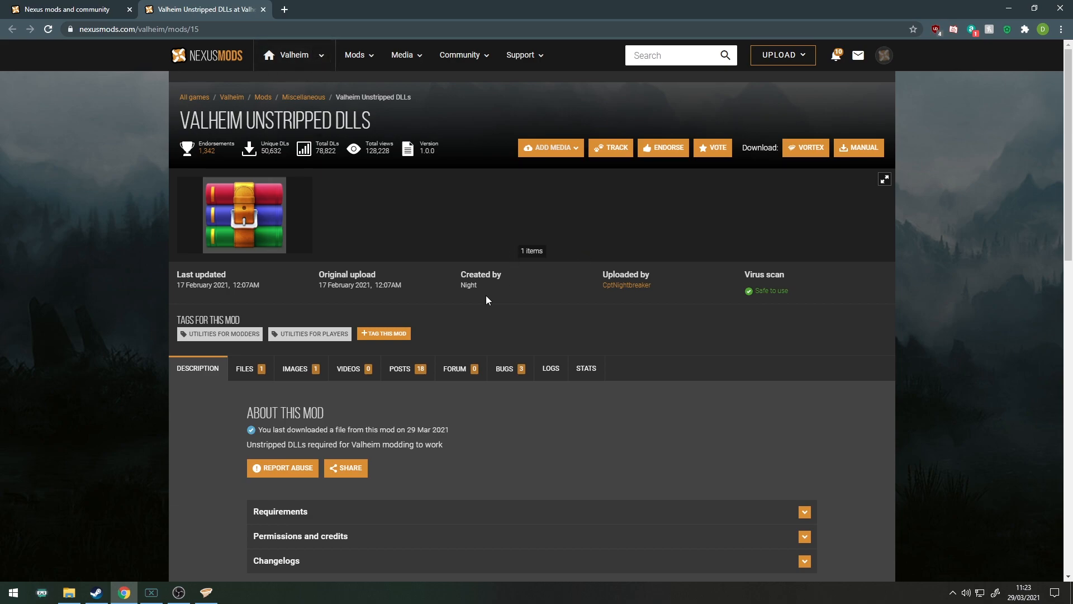
{"action": "mouse_move", "coordinate": [244, 368]}
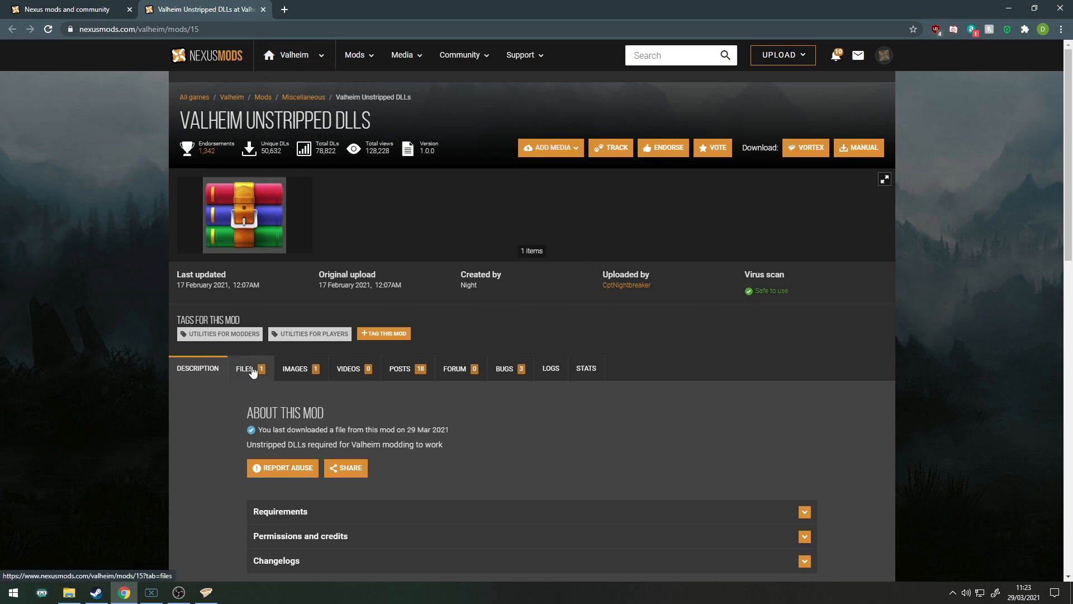
{"action": "left_click", "coordinate": [244, 368]}
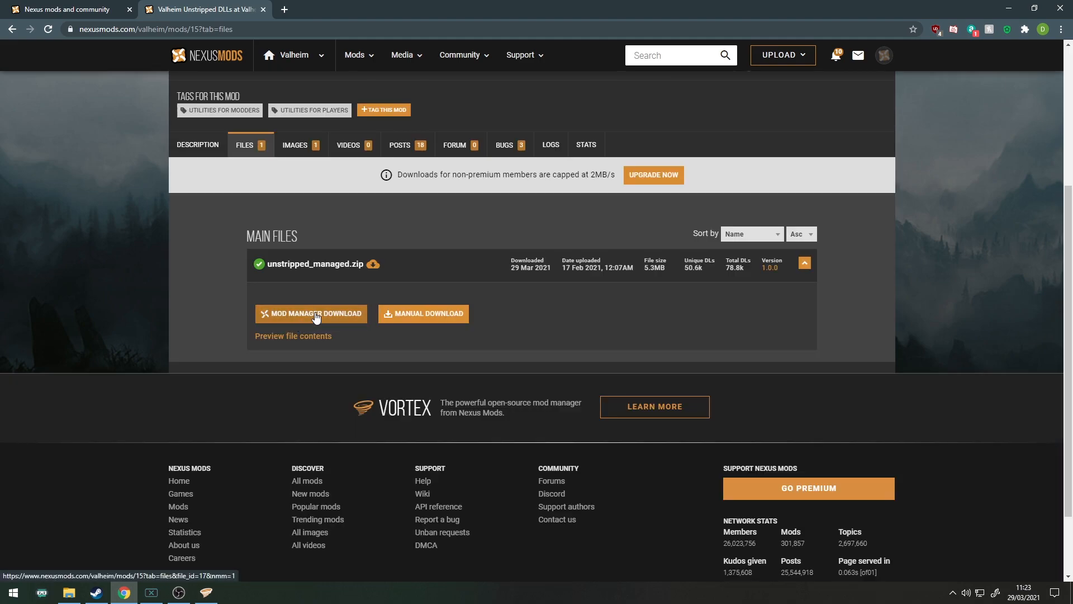
{"action": "left_click", "coordinate": [423, 316]}
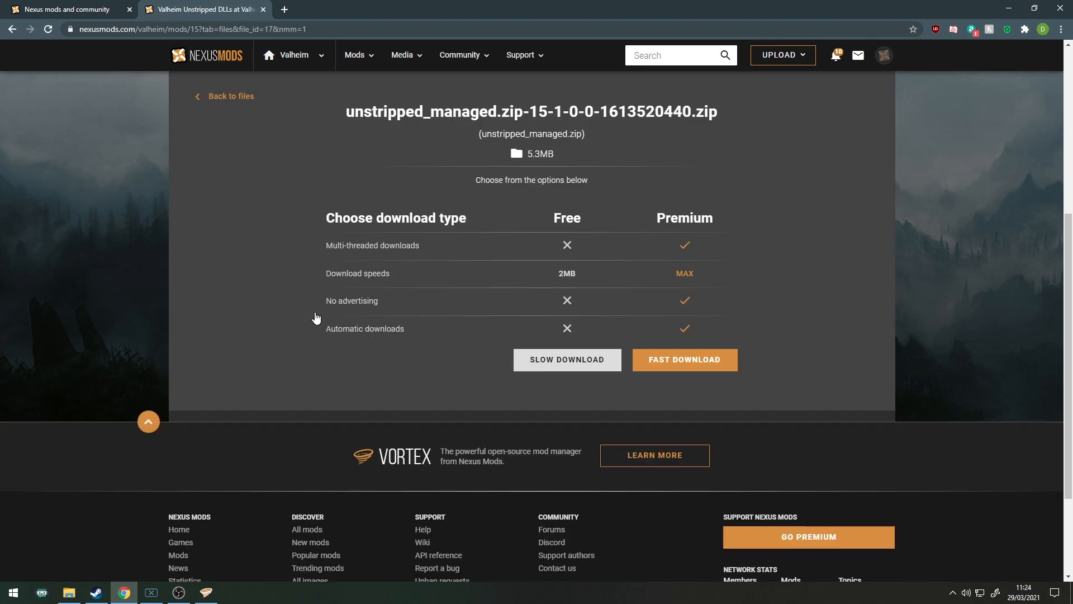
{"action": "mouse_move", "coordinate": [599, 360]}
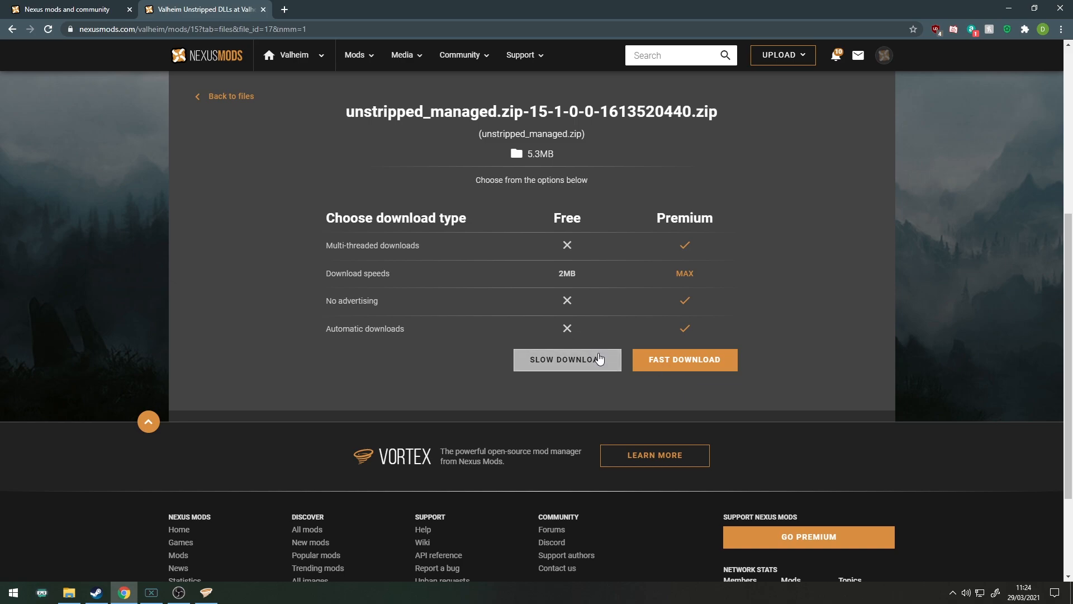
{"action": "left_click", "coordinate": [566, 360]}
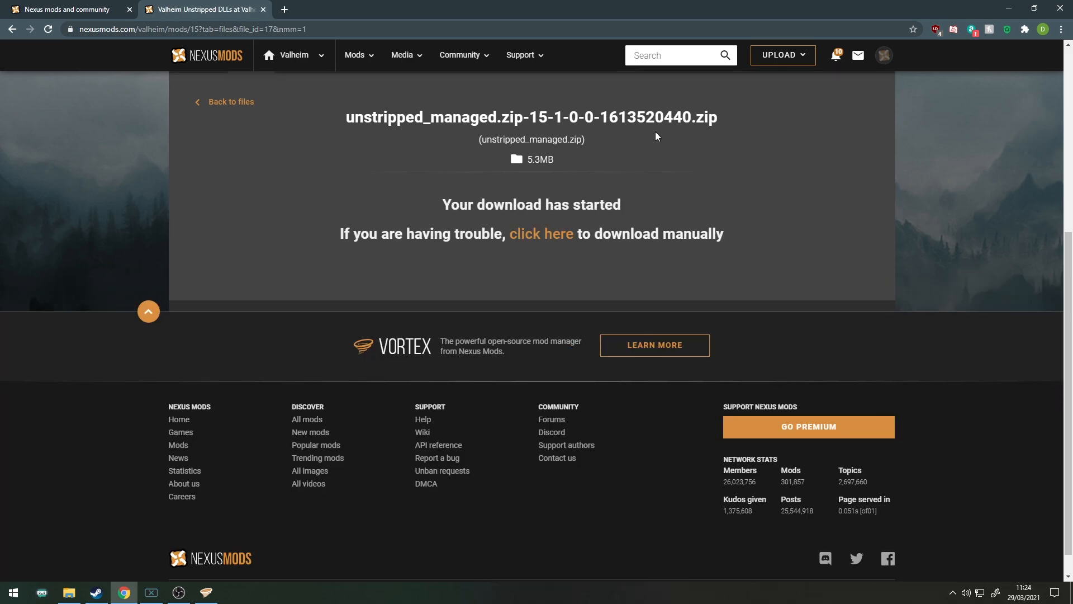
{"action": "scroll", "scroll_direction": "up", "scroll_amount": 3}
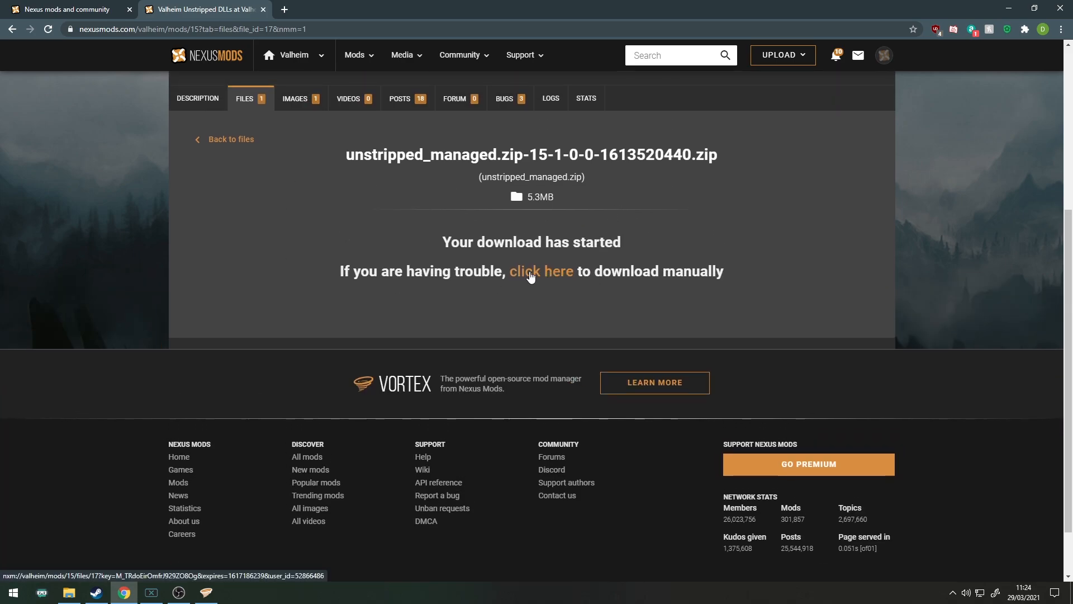
{"action": "left_click", "coordinate": [541, 271]}
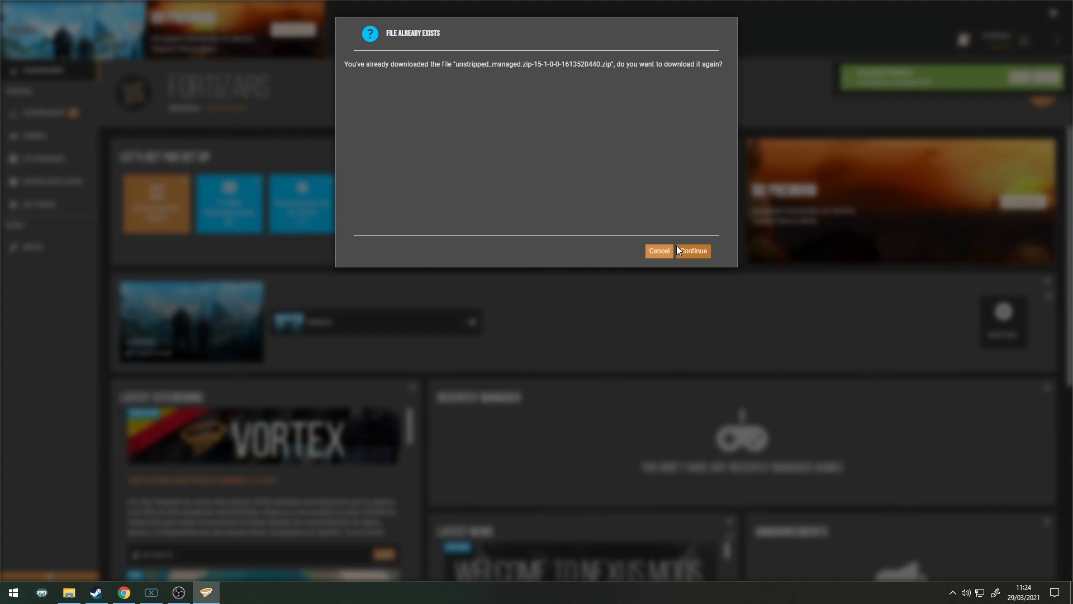
{"action": "mouse_move", "coordinate": [698, 265]}
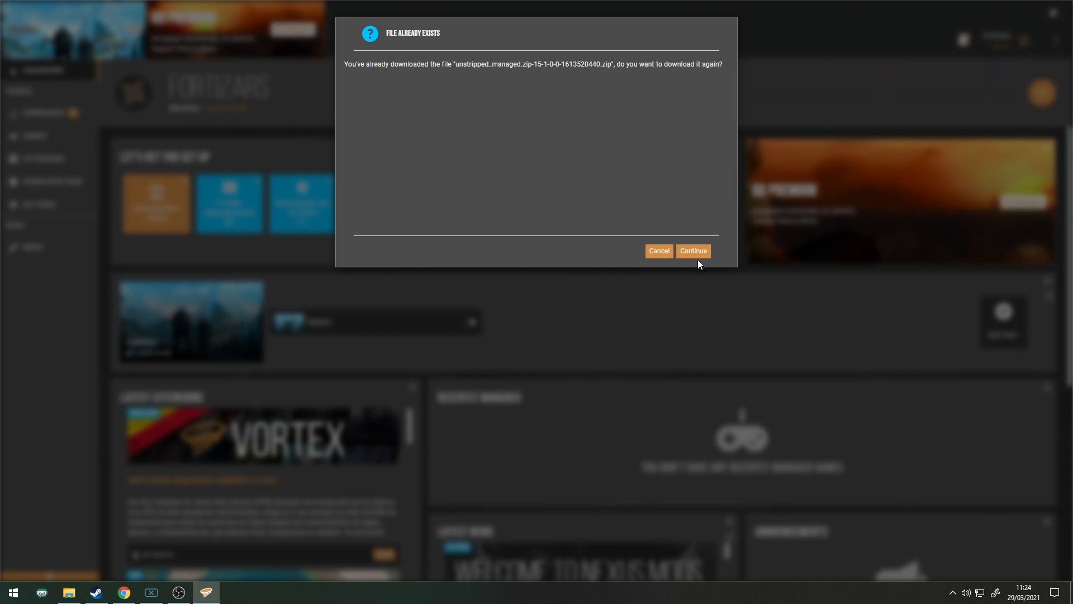
- Re-download unstripped_managed.zip, install it, and update the existing mod for all profiles
{"action": "left_click", "coordinate": [692, 251]}
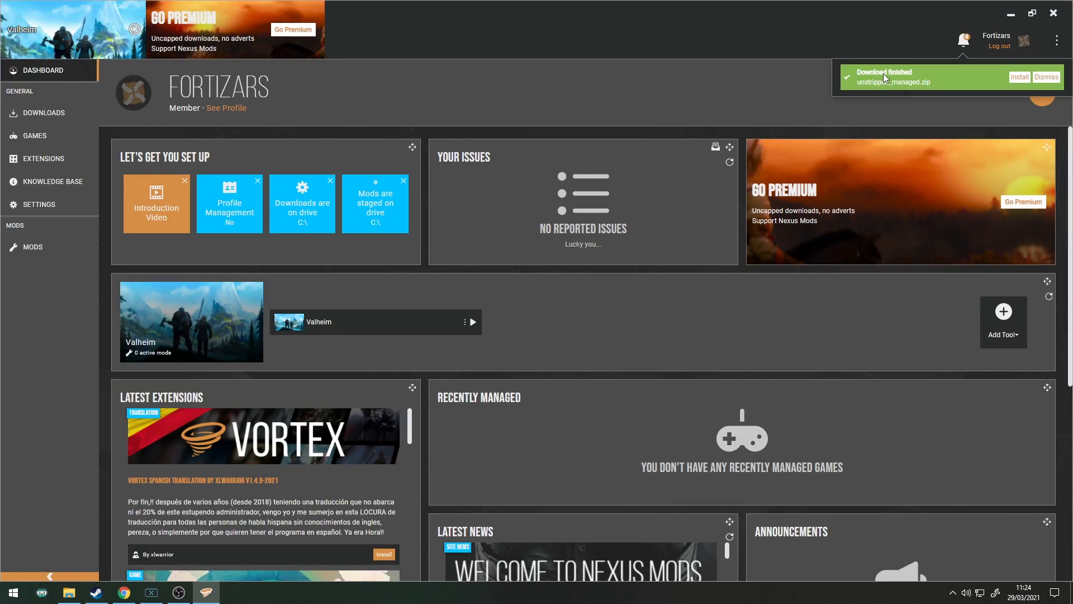
{"action": "mouse_move", "coordinate": [1012, 88]}
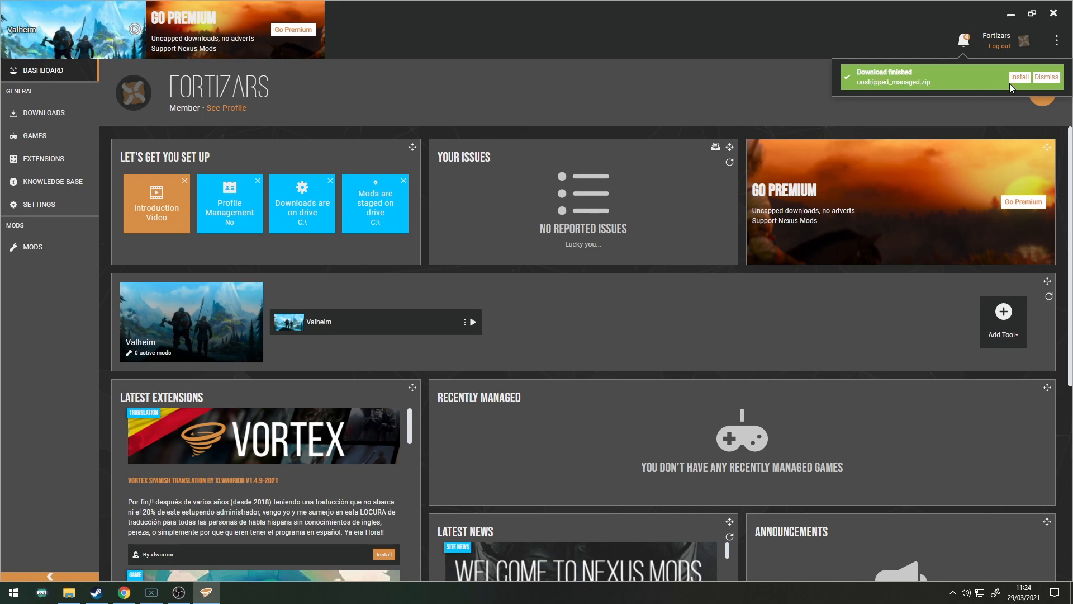
{"action": "left_click", "coordinate": [1020, 77]}
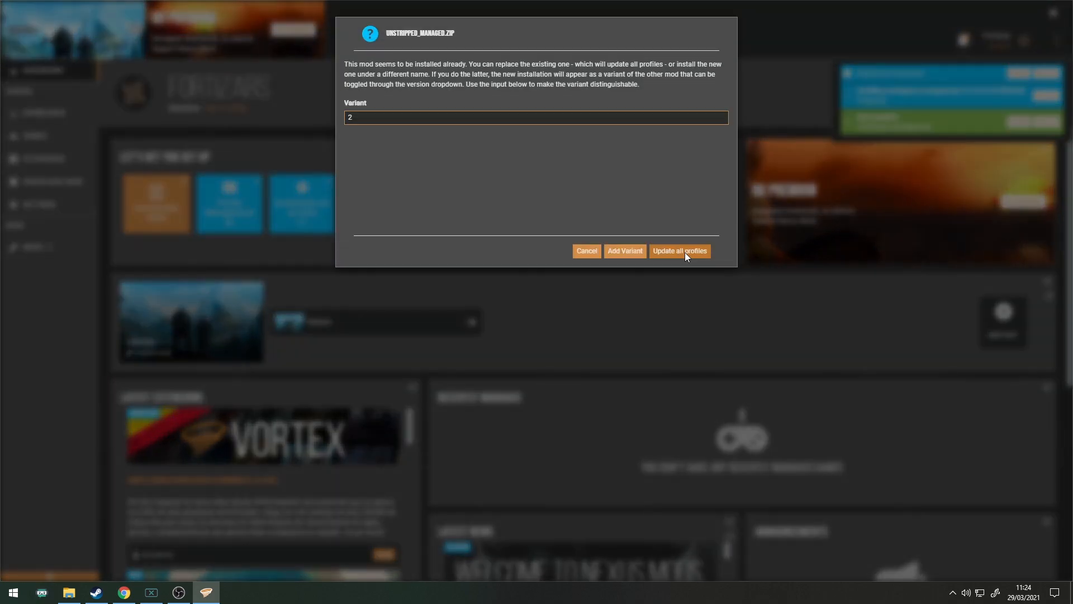
{"action": "left_click", "coordinate": [678, 250]}
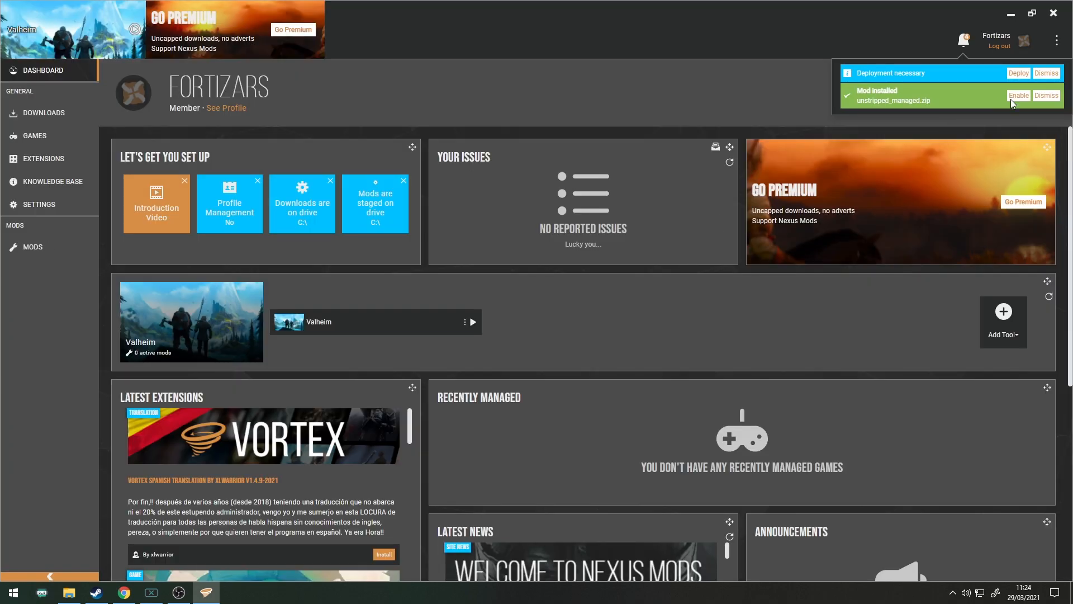
{"action": "mouse_move", "coordinate": [698, 206]}
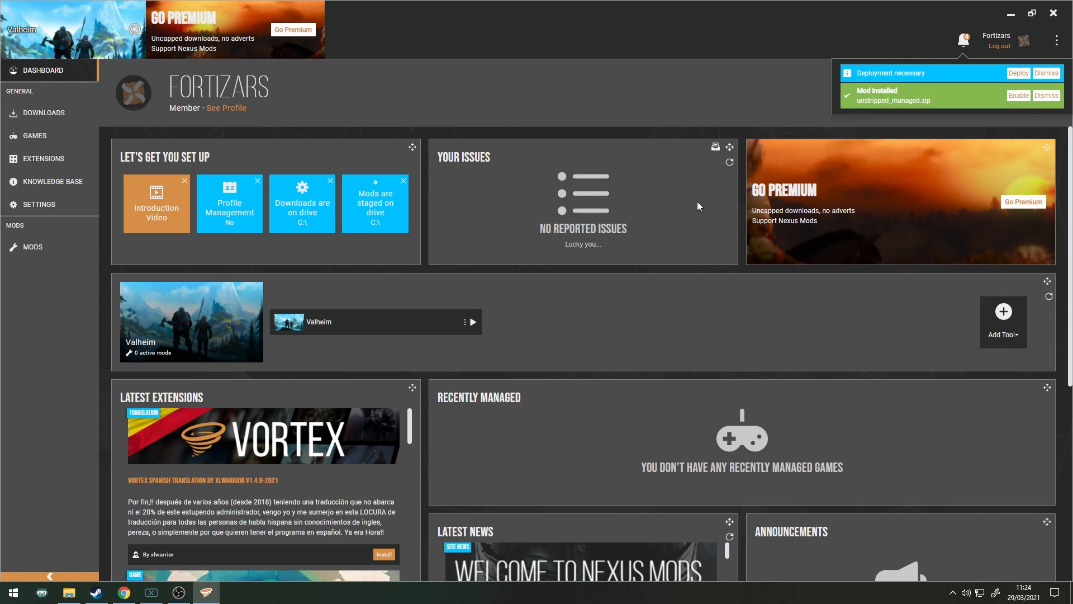
{"action": "mouse_move", "coordinate": [1019, 96]}
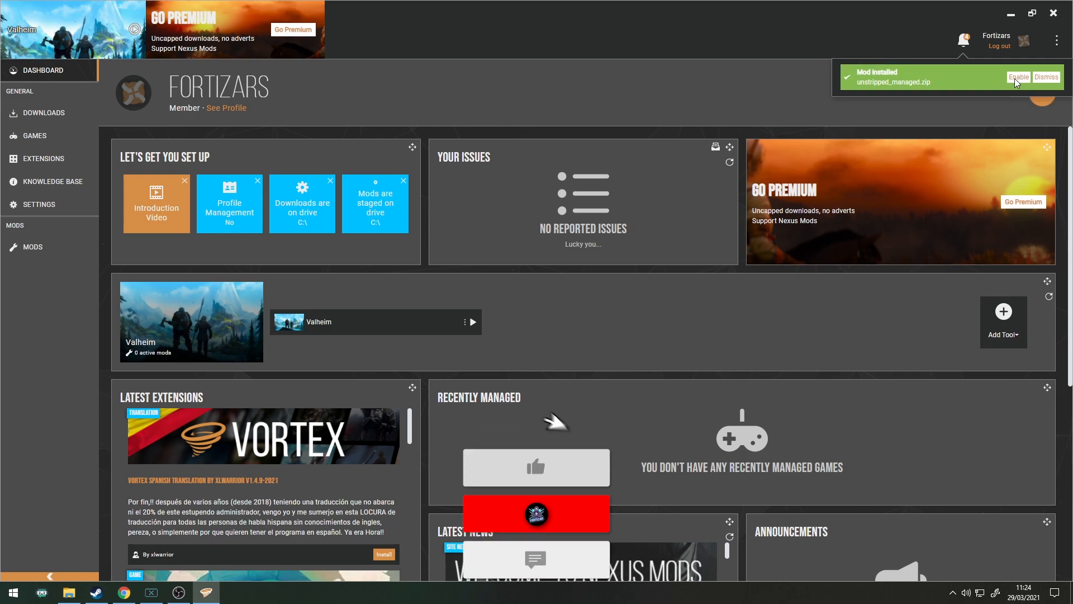
- Enable the newly installed mod, then quick-search Nexus Mods for 'valheim'
{"action": "left_click", "coordinate": [122, 592]}
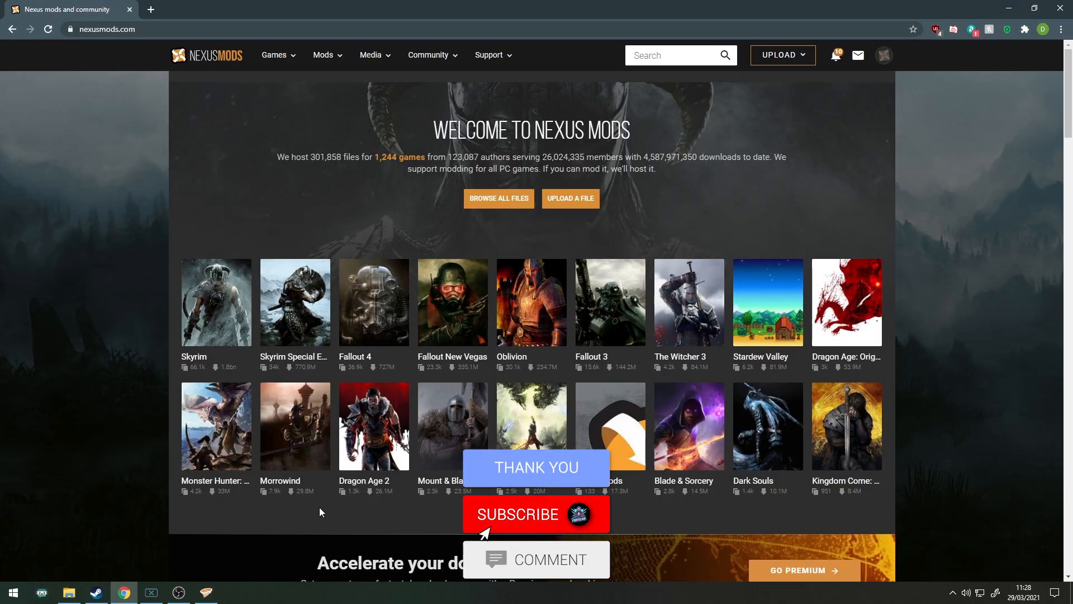
{"action": "left_click", "coordinate": [536, 515]}
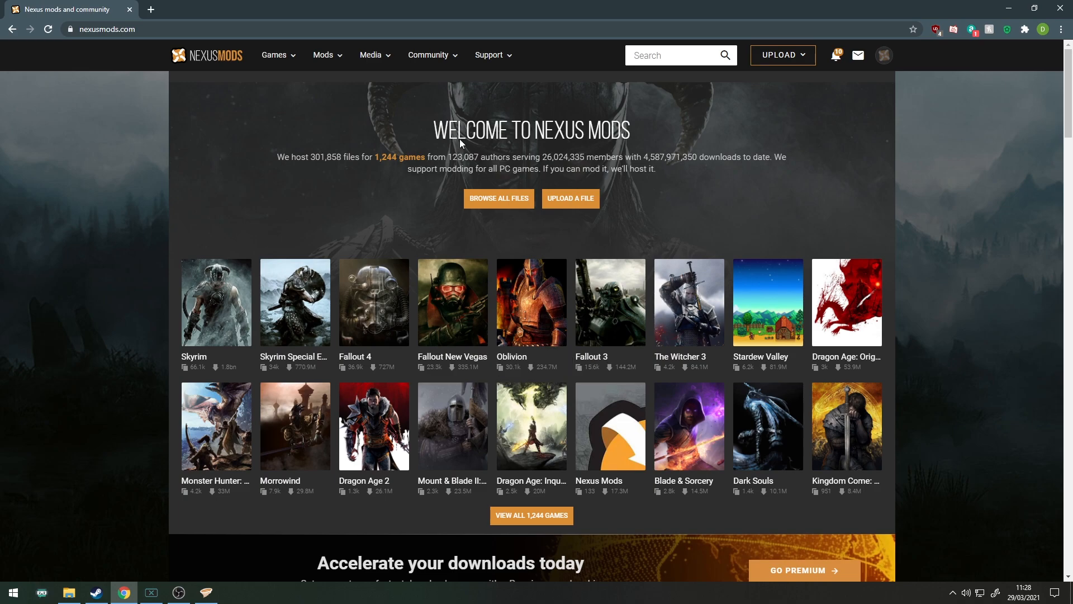
{"action": "left_click", "coordinate": [671, 55]}
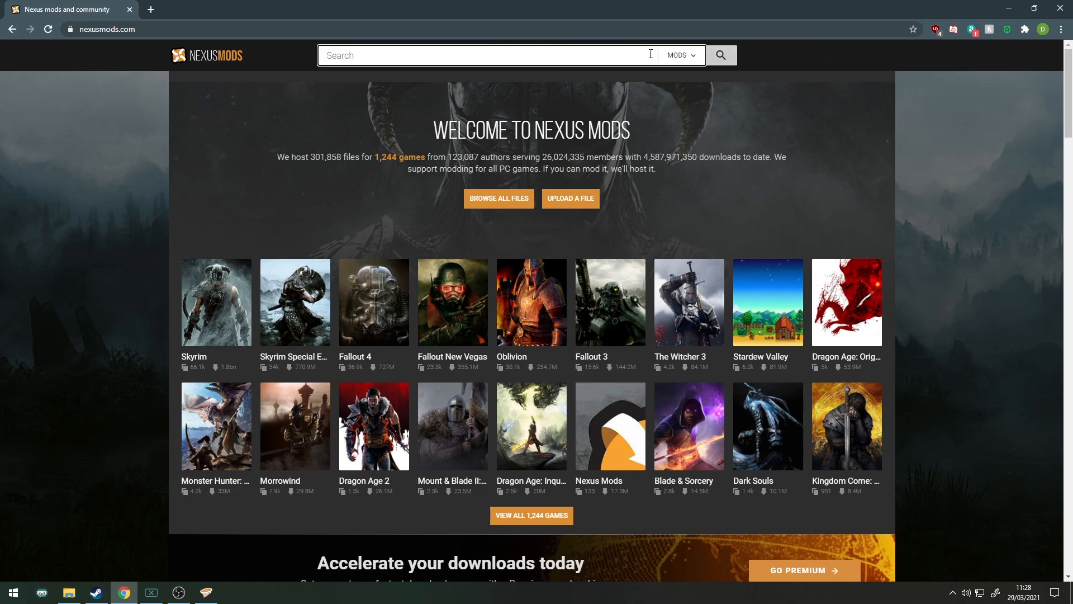
{"action": "type", "text": "valheim"}
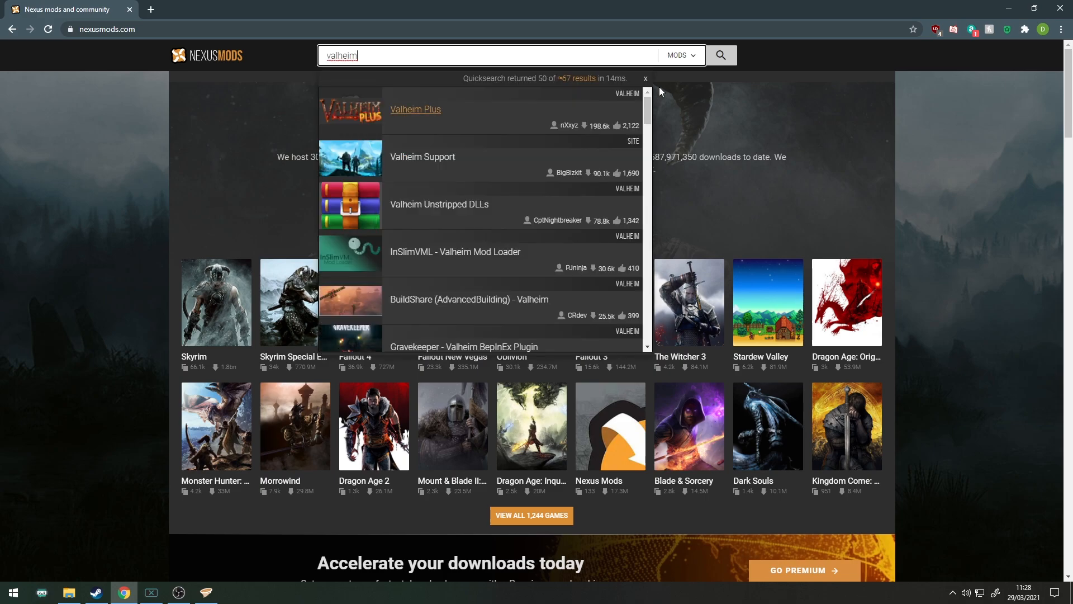
{"action": "mouse_move", "coordinate": [422, 157]}
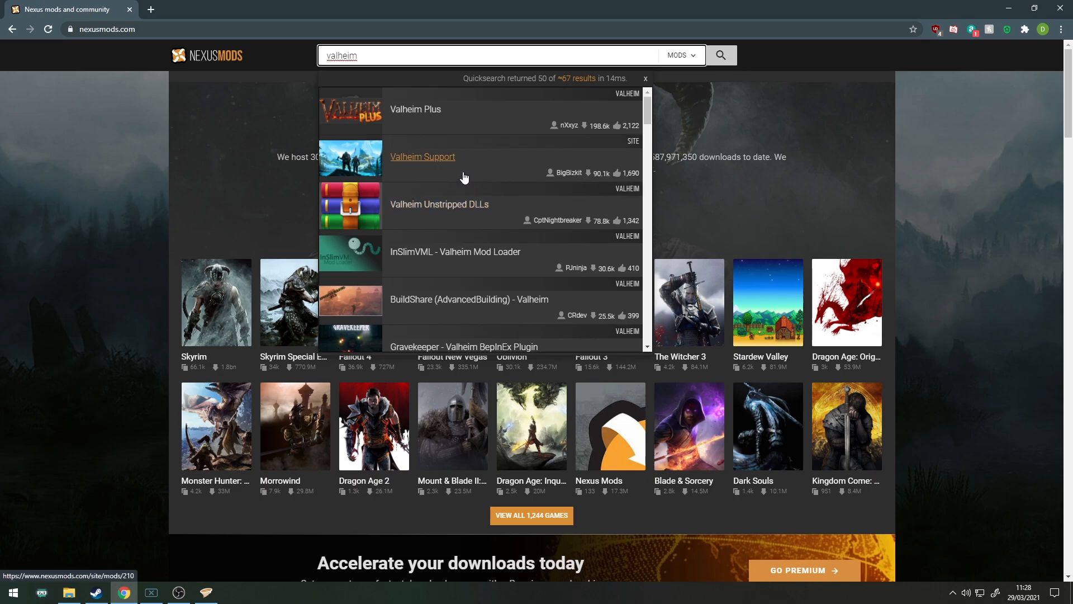
{"action": "scroll", "scroll_direction": "down", "scroll_amount": 3}
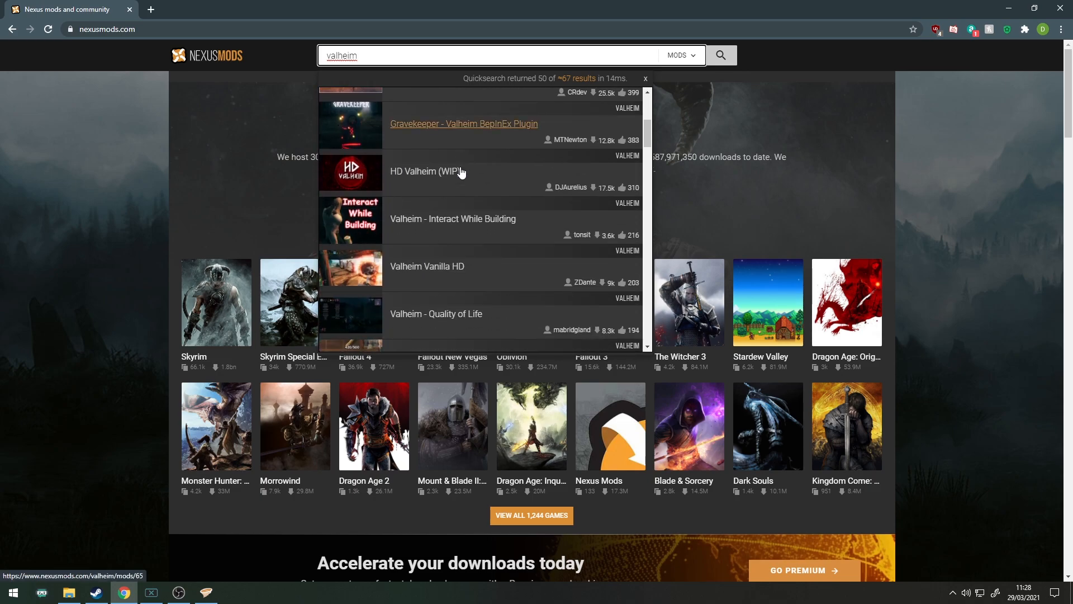
- Browse the full 'valheim' search results and reach Valheim's Popular (30 days) mods list
{"action": "left_click", "coordinate": [720, 55]}
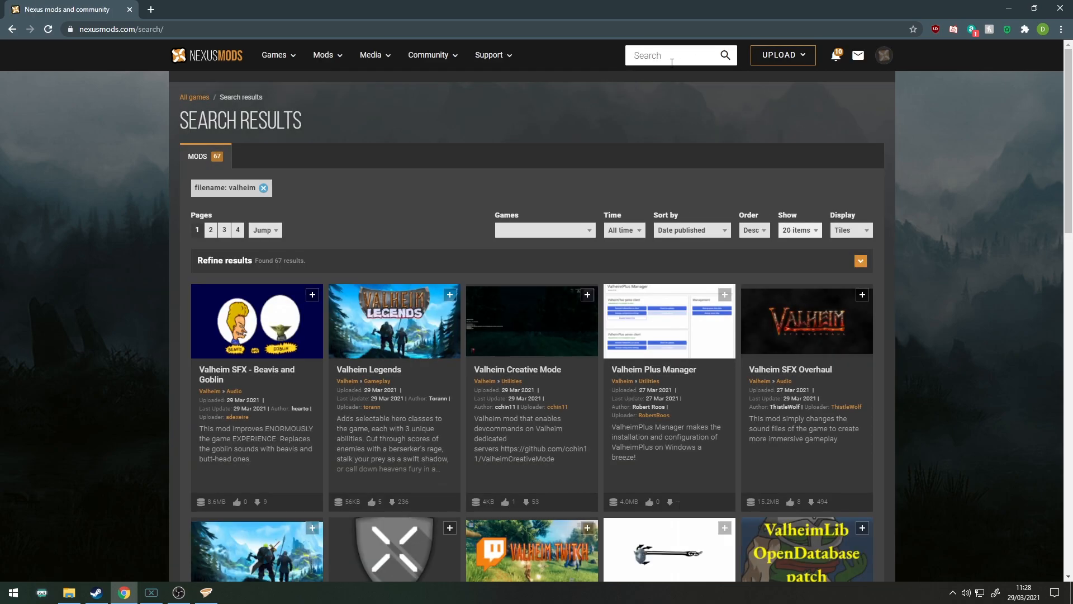
{"action": "scroll", "scroll_direction": "down", "scroll_amount": 3}
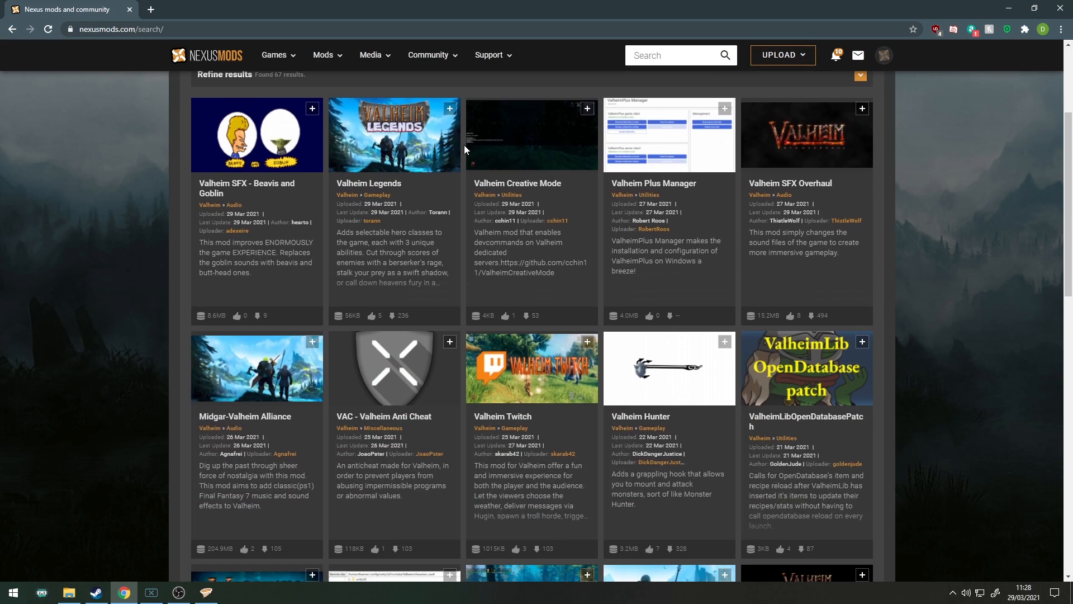
{"action": "scroll", "scroll_direction": "down", "scroll_amount": 3}
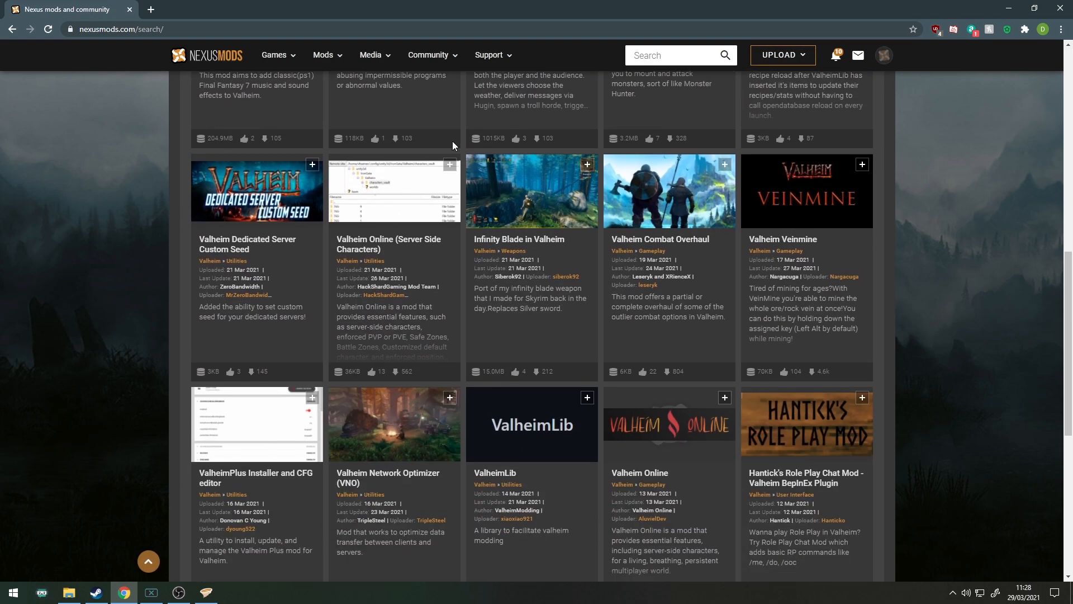
{"action": "scroll", "scroll_direction": "down", "scroll_amount": 3}
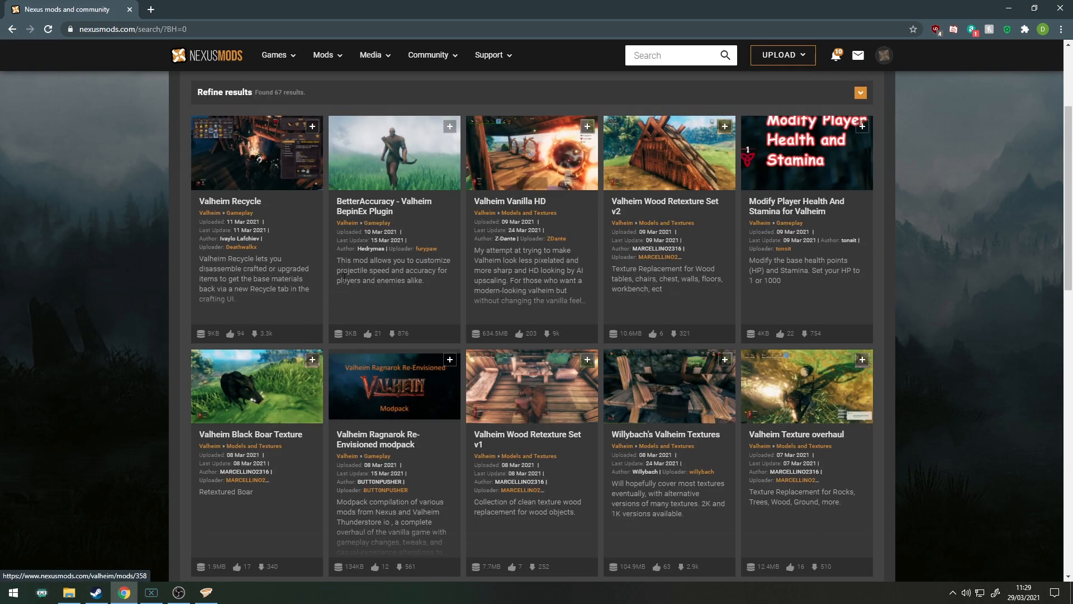
{"action": "scroll", "scroll_direction": "up", "scroll_amount": 3}
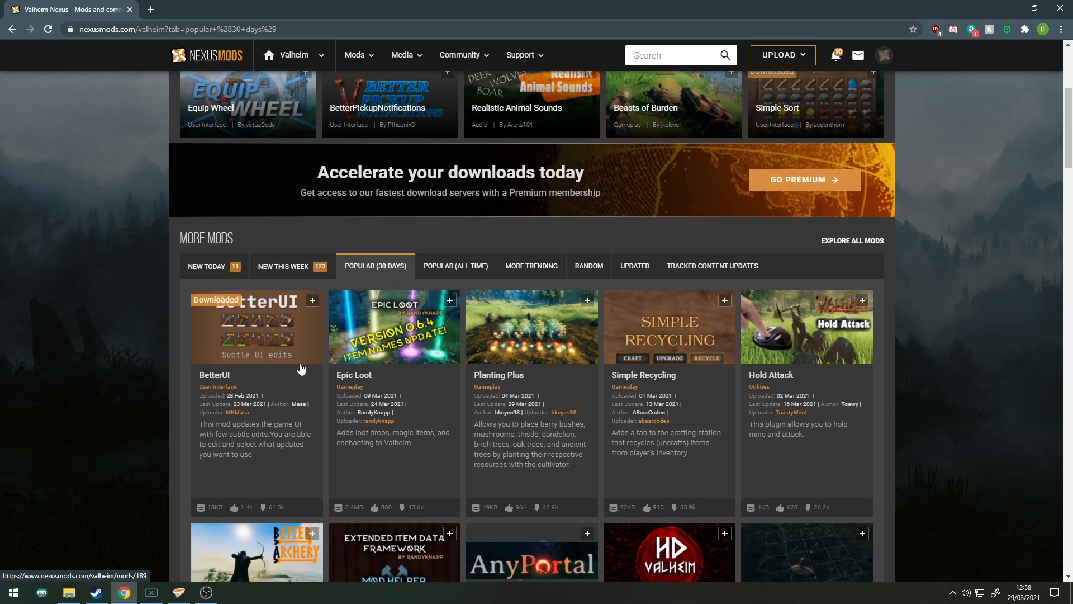
- Open BetterUI's mod page and check its BepInEx requirement in the Description
{"action": "left_click", "coordinate": [256, 327]}
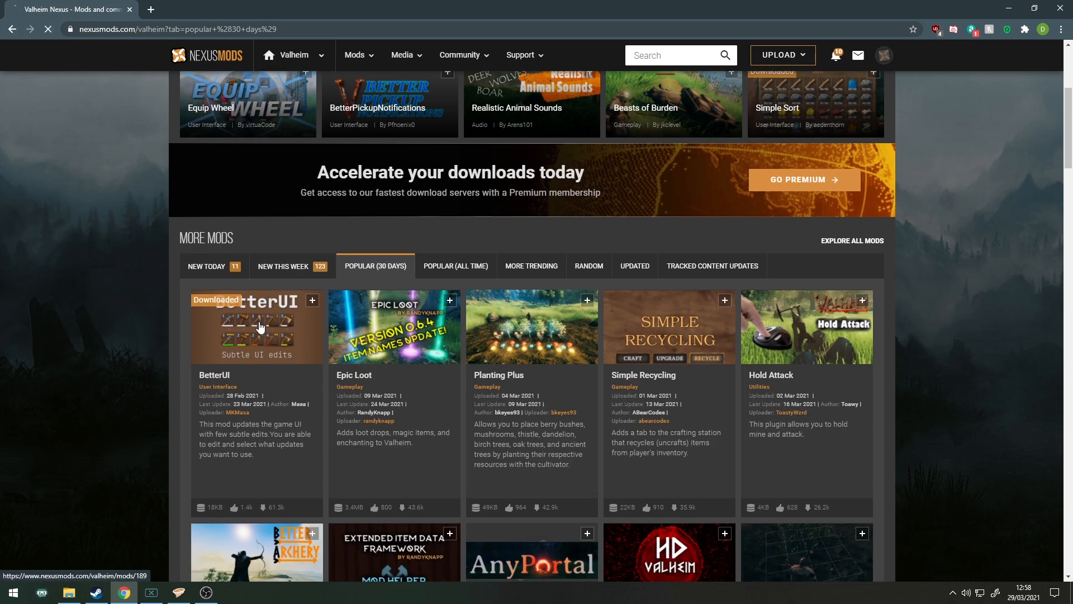
{"action": "left_click", "coordinate": [256, 327]}
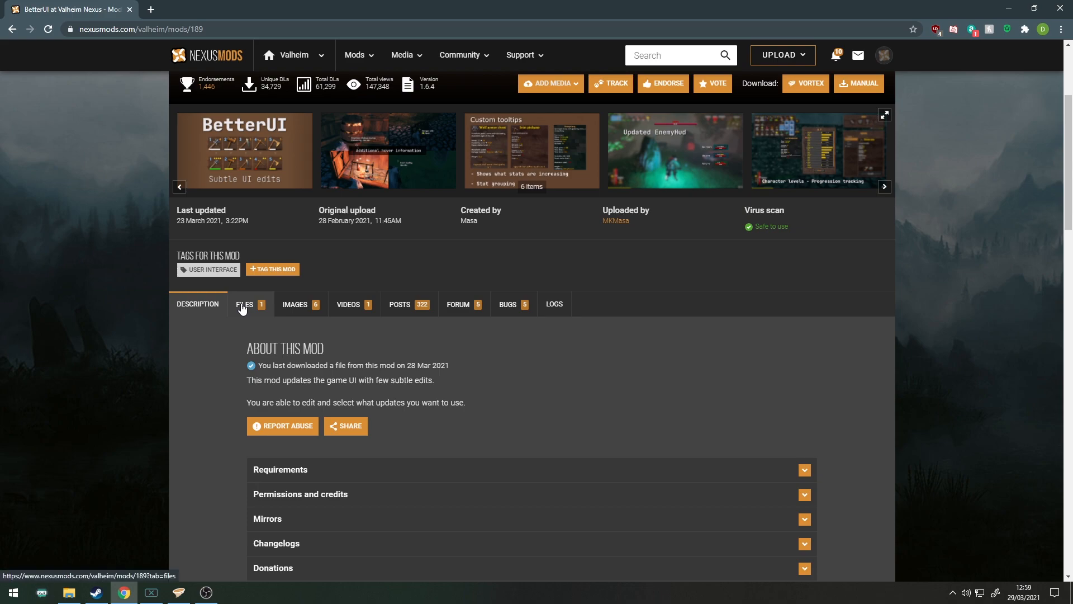
{"action": "left_click", "coordinate": [244, 305]}
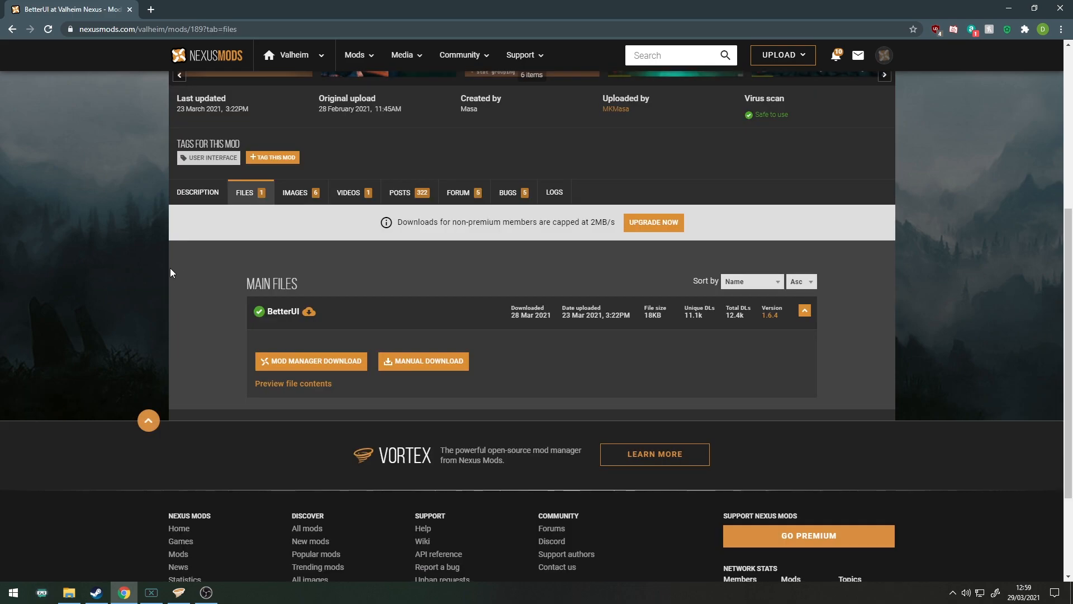
{"action": "mouse_move", "coordinate": [251, 271]}
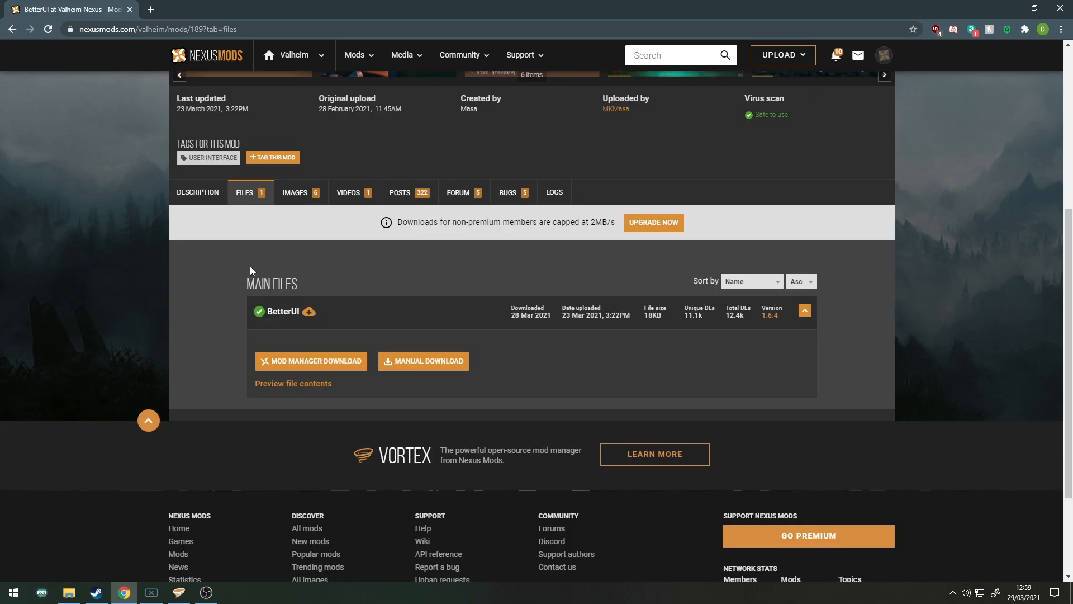
{"action": "left_click", "coordinate": [197, 193]}
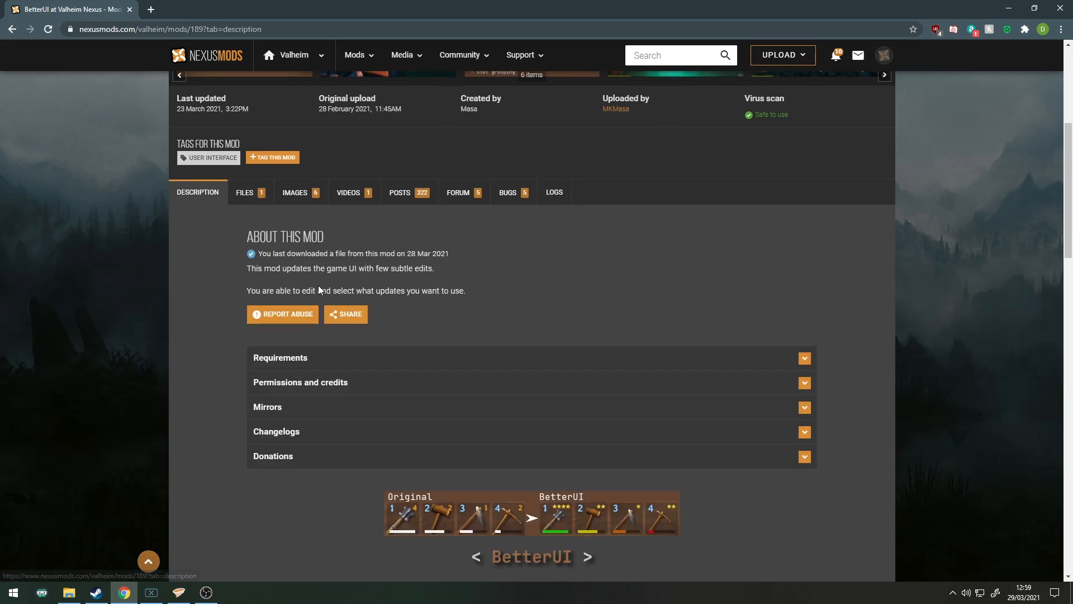
{"action": "mouse_move", "coordinate": [354, 357]}
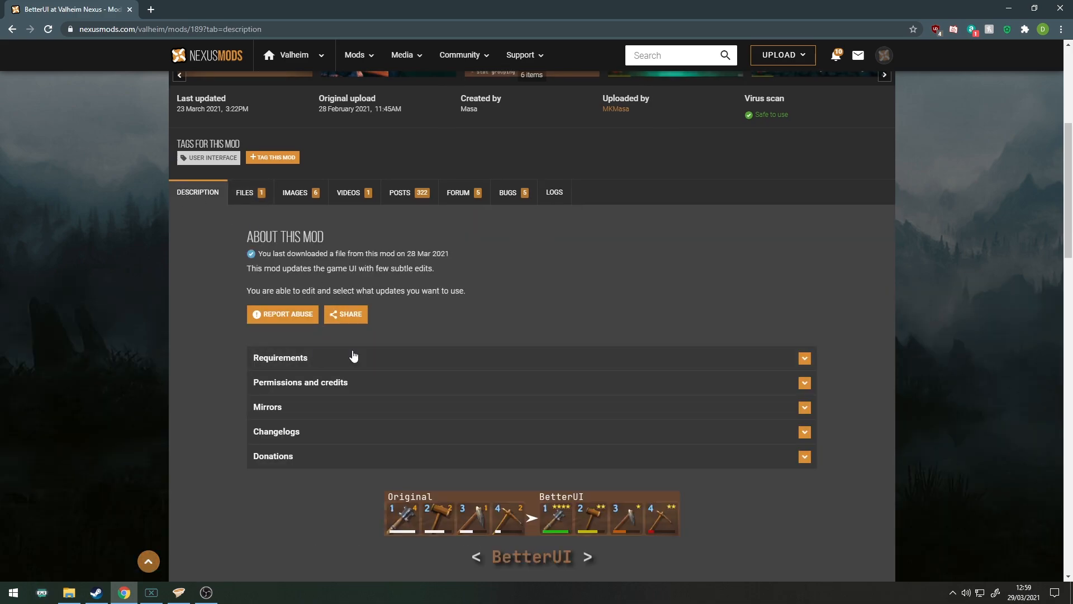
{"action": "left_click", "coordinate": [280, 357]}
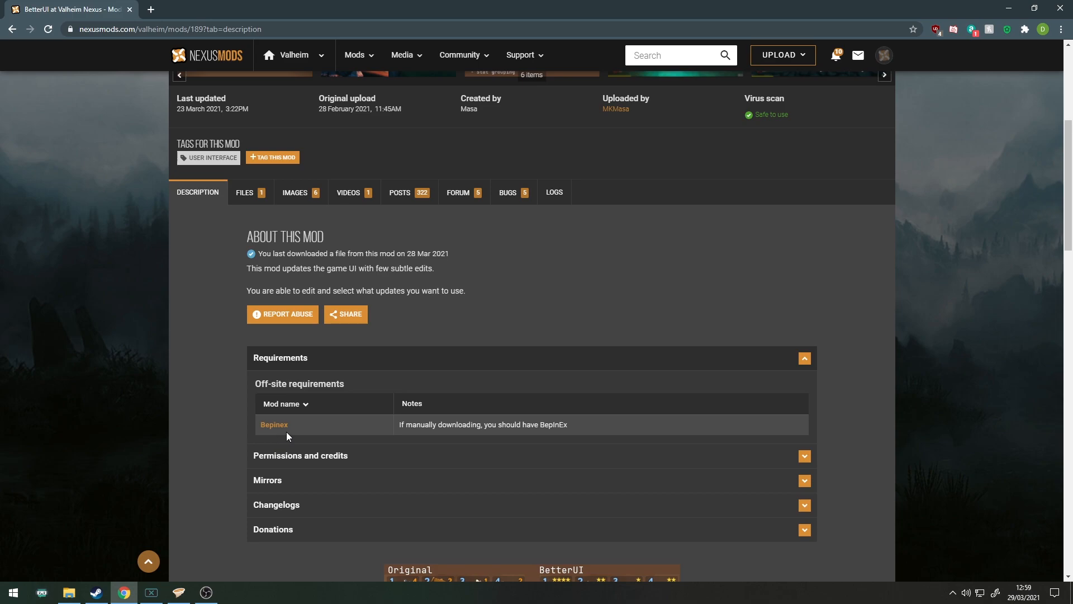
{"action": "mouse_move", "coordinate": [399, 434]}
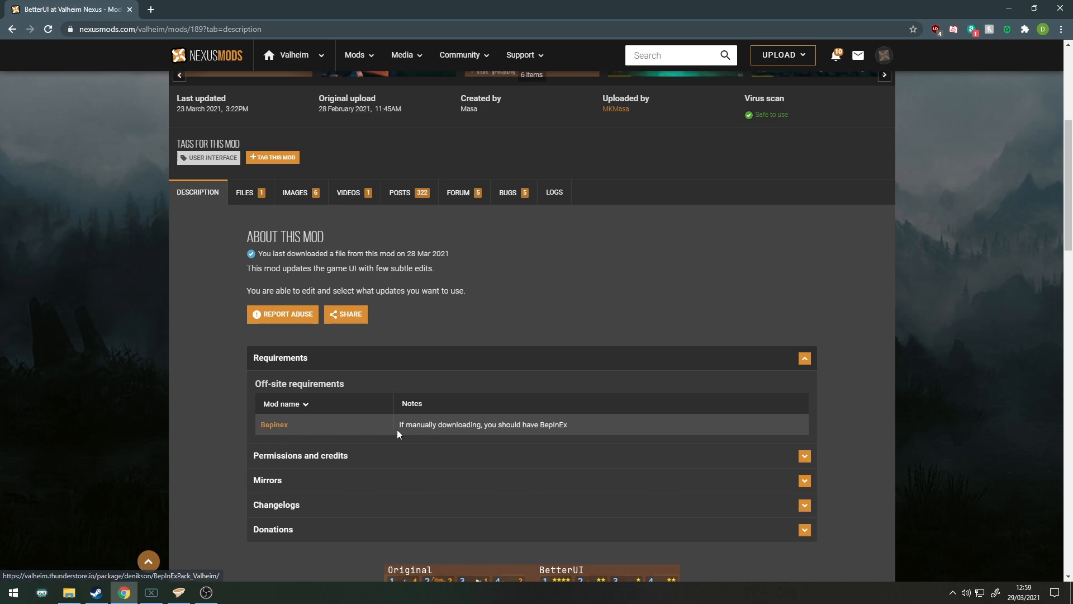
{"action": "mouse_move", "coordinate": [561, 435]}
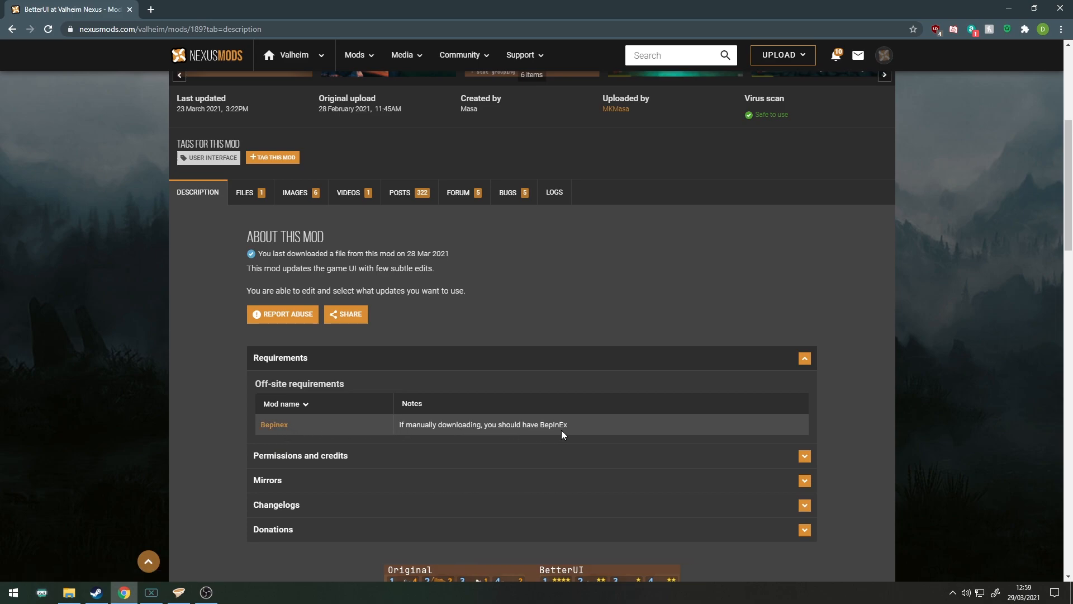
{"action": "mouse_move", "coordinate": [371, 379]}
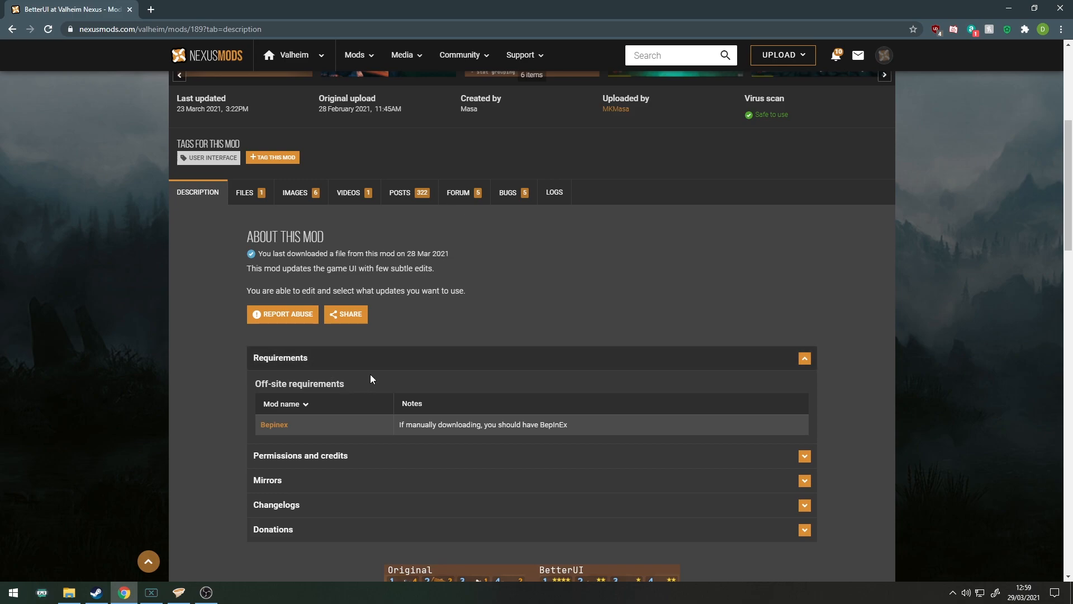
- Send BetterUI 1.6.4 to Vortex via Mod Manager Download and dismiss the notification
{"action": "left_click", "coordinate": [244, 193]}
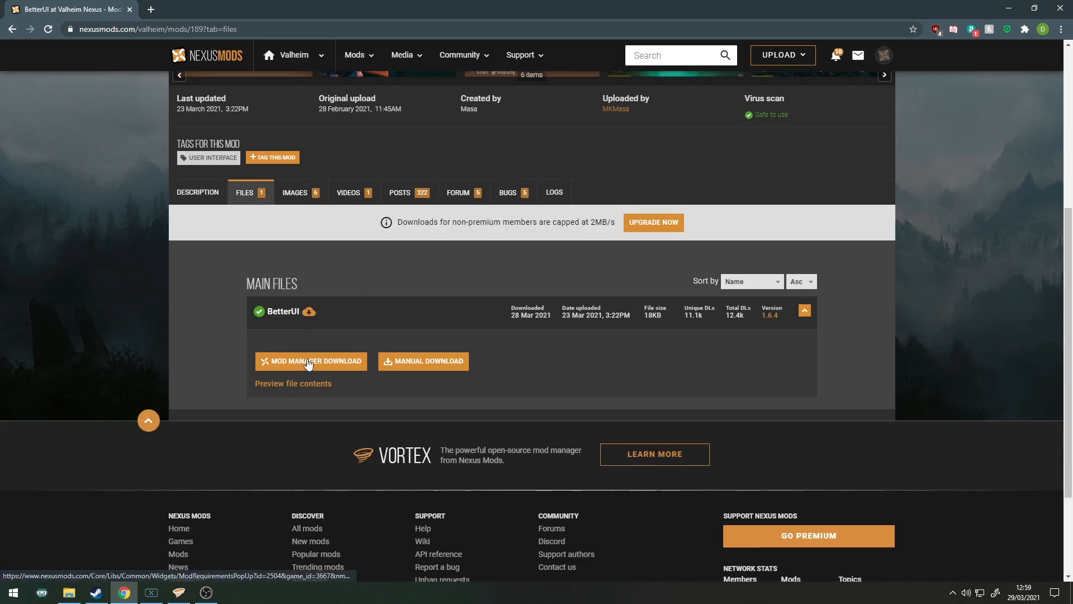
{"action": "left_click", "coordinate": [311, 361]}
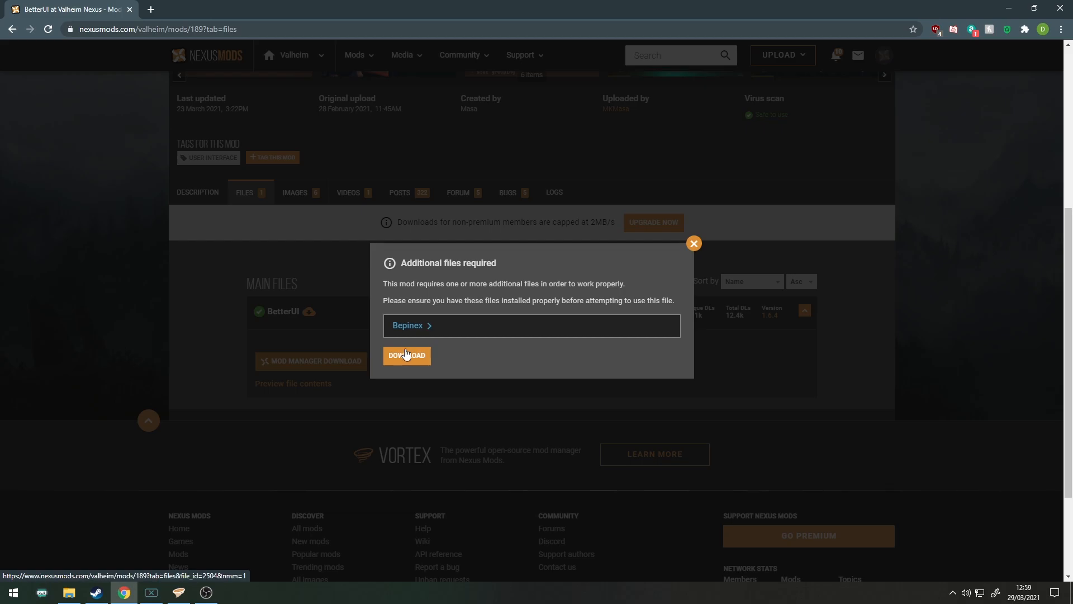
{"action": "left_click", "coordinate": [406, 356]}
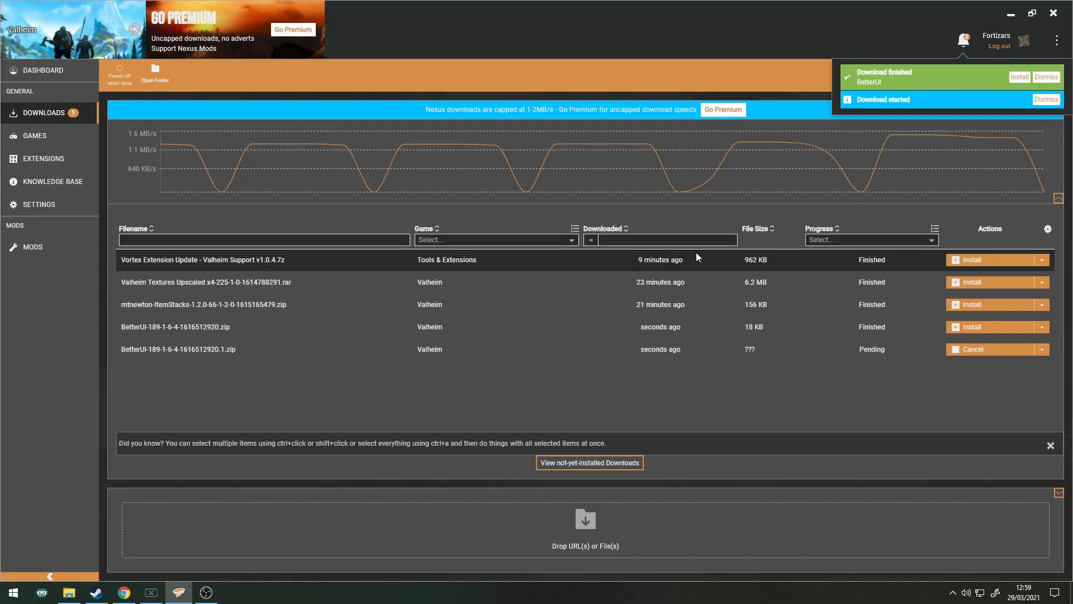
{"action": "left_click", "coordinate": [1019, 76]}
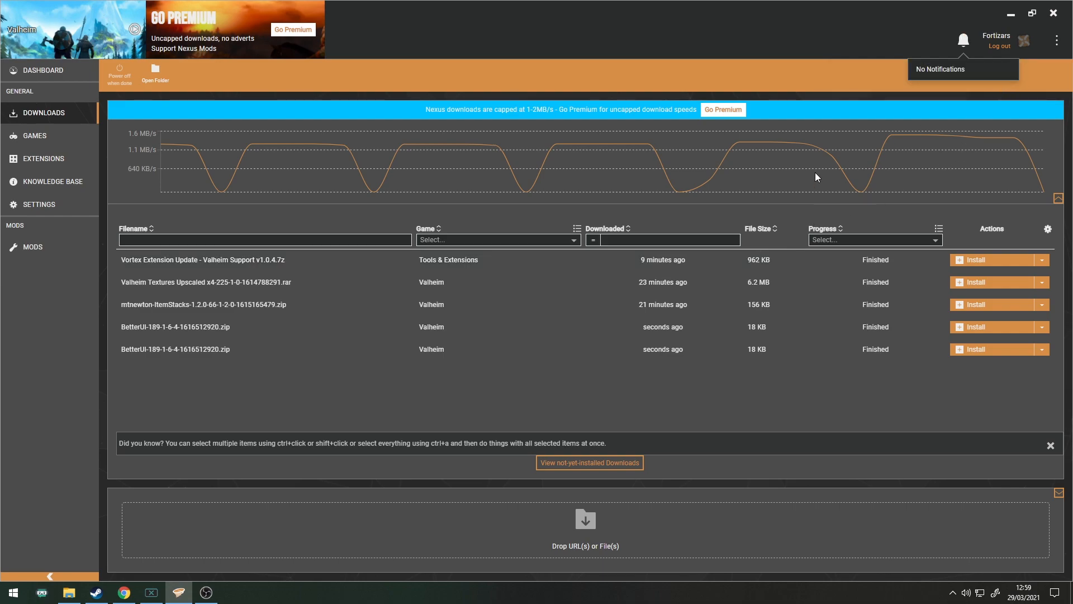
- Show the Games list with Valheim managed and five active mods
{"action": "left_click", "coordinate": [34, 135]}
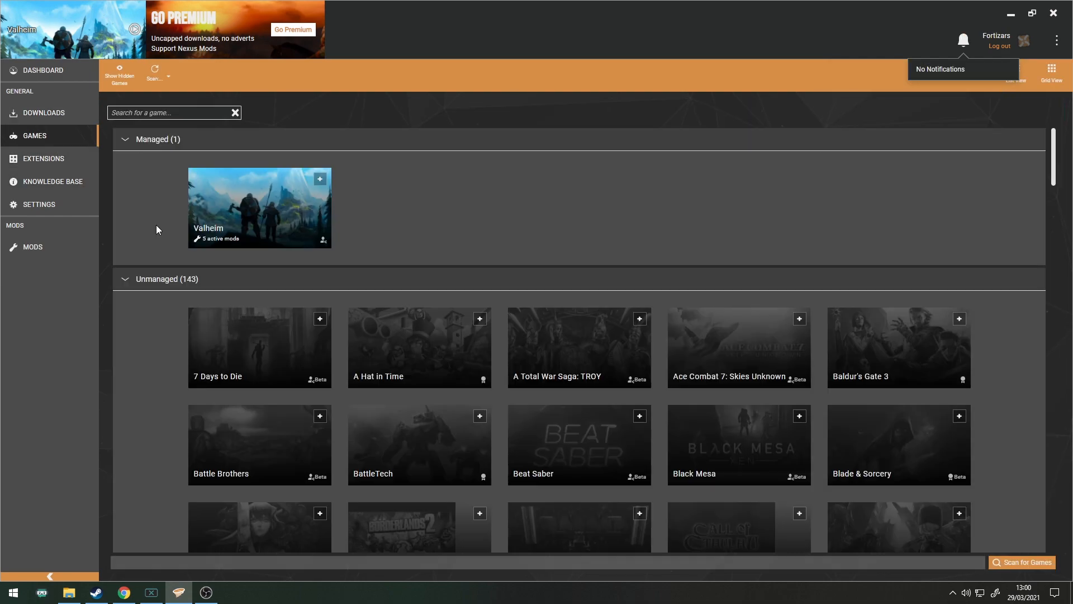
{"action": "mouse_move", "coordinate": [366, 225]}
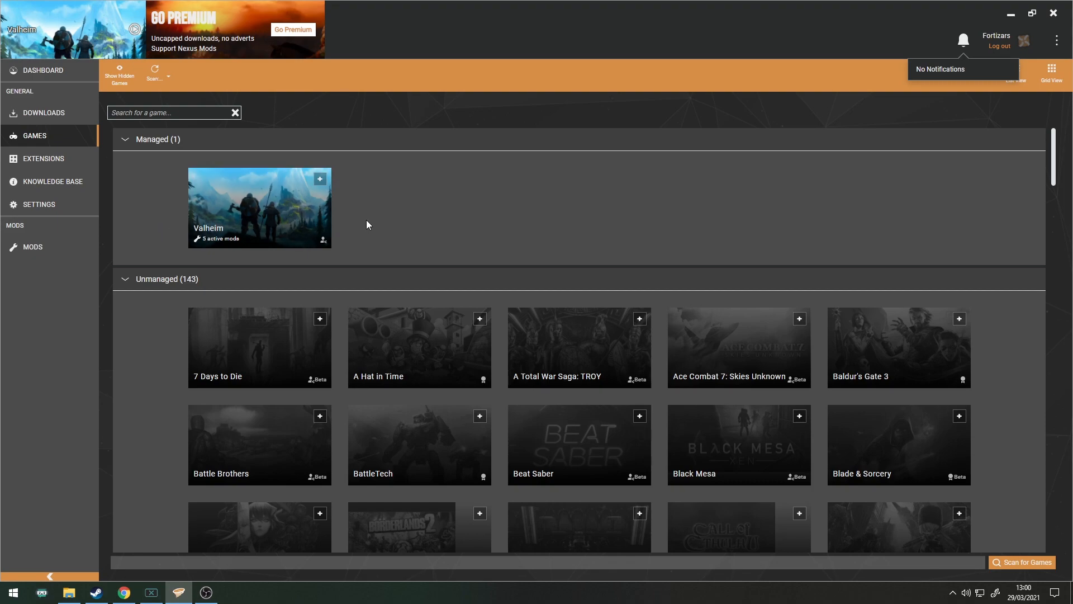
{"action": "mouse_move", "coordinate": [207, 258]}
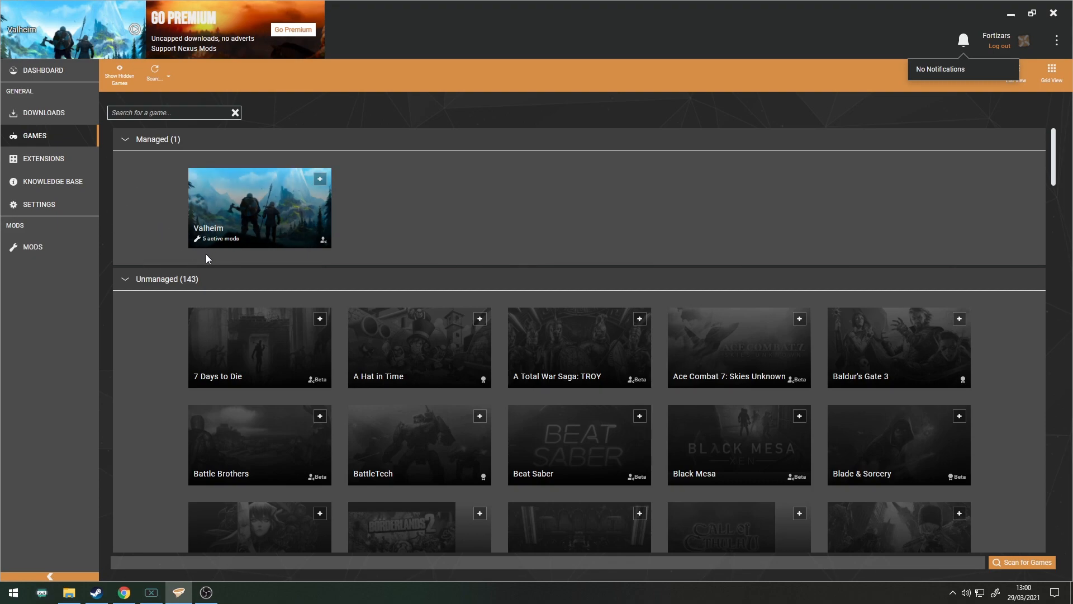
{"action": "mouse_move", "coordinate": [241, 253]}
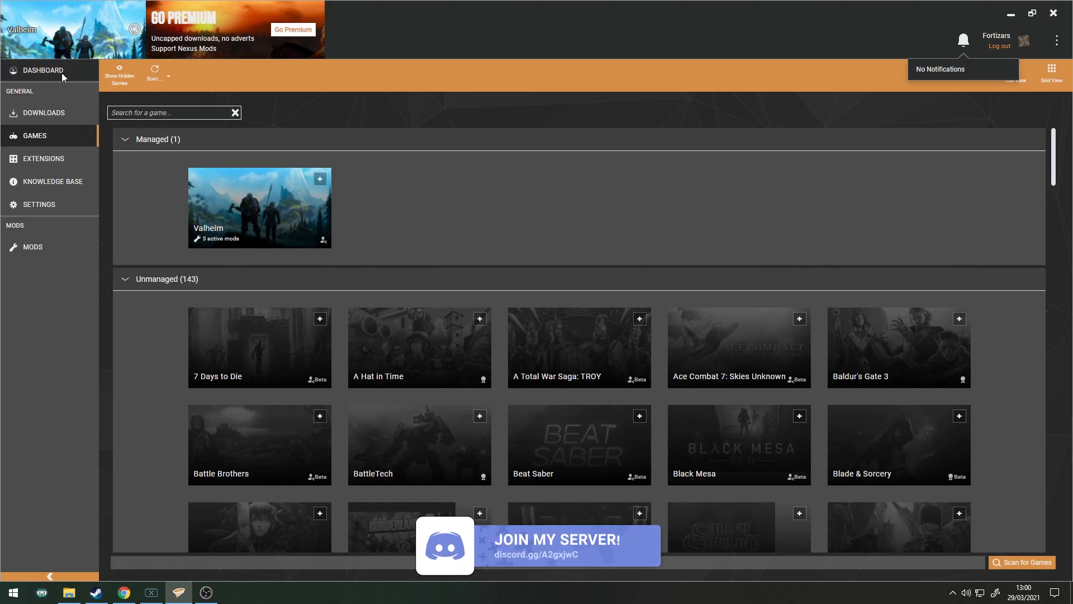
- Run Valheim from the Vortex Dashboard, reaching its main menu with BetterUI 1.6.4 loaded
{"action": "left_click", "coordinate": [43, 70]}
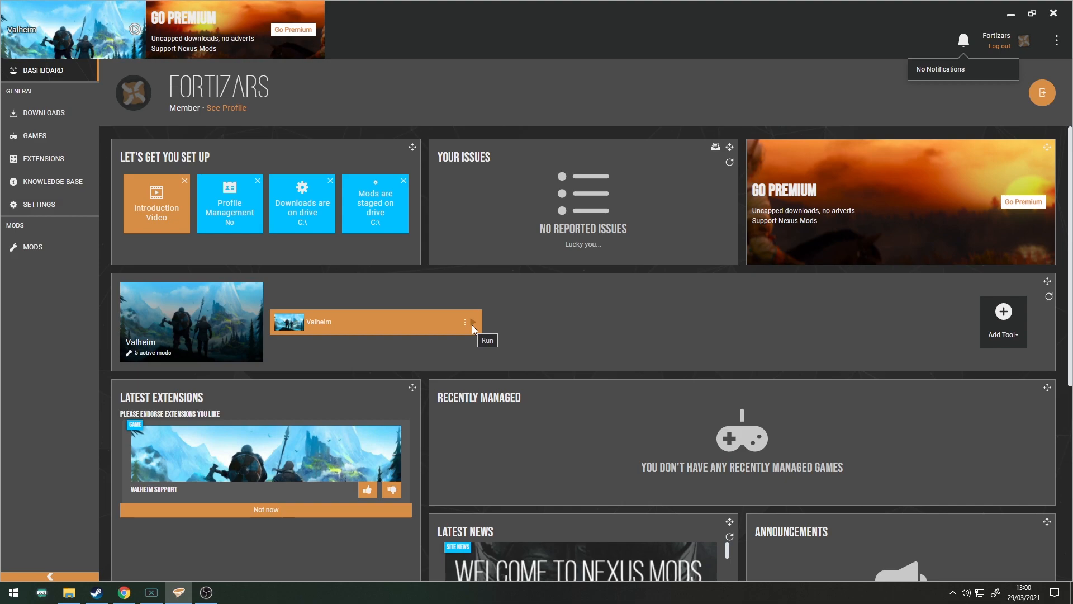
{"action": "left_click", "coordinate": [487, 340]}
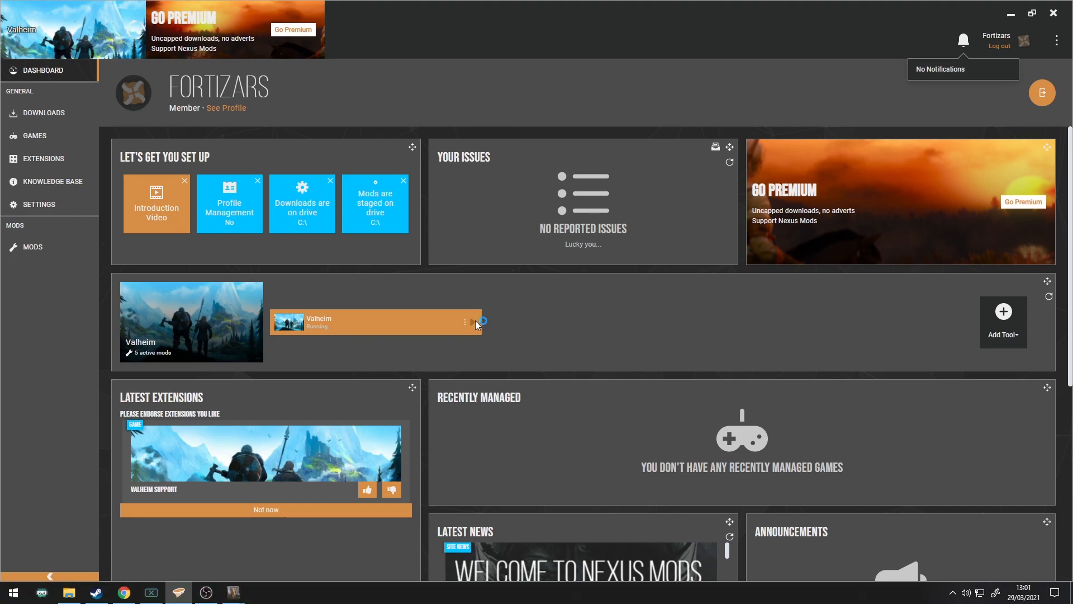
{"action": "left_click", "coordinate": [482, 322]}
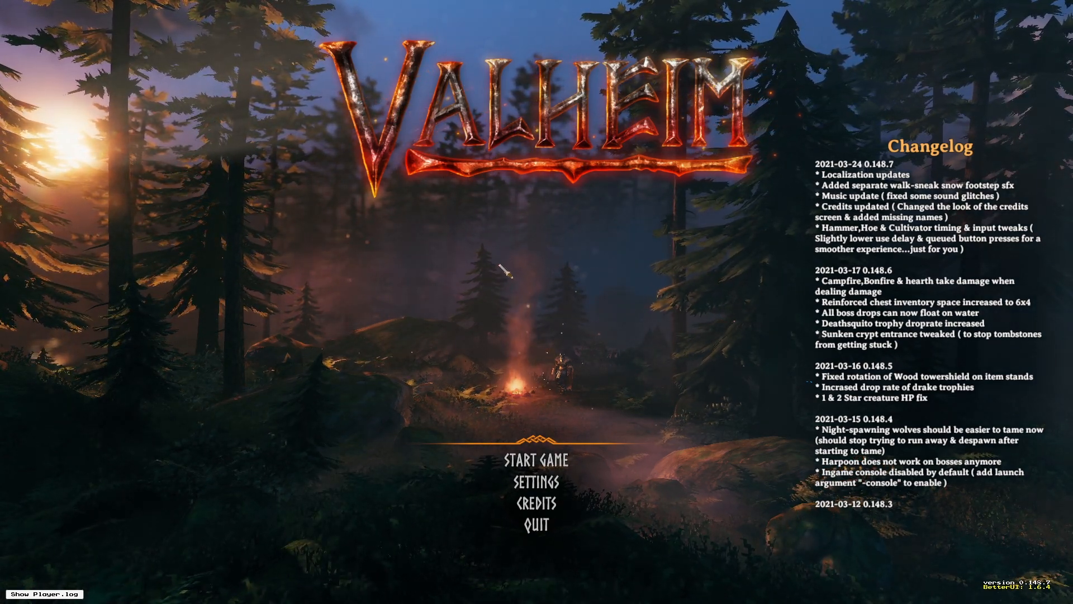
- Start the game and enter the world as the existing character Fortizar
{"action": "left_click", "coordinate": [535, 458]}
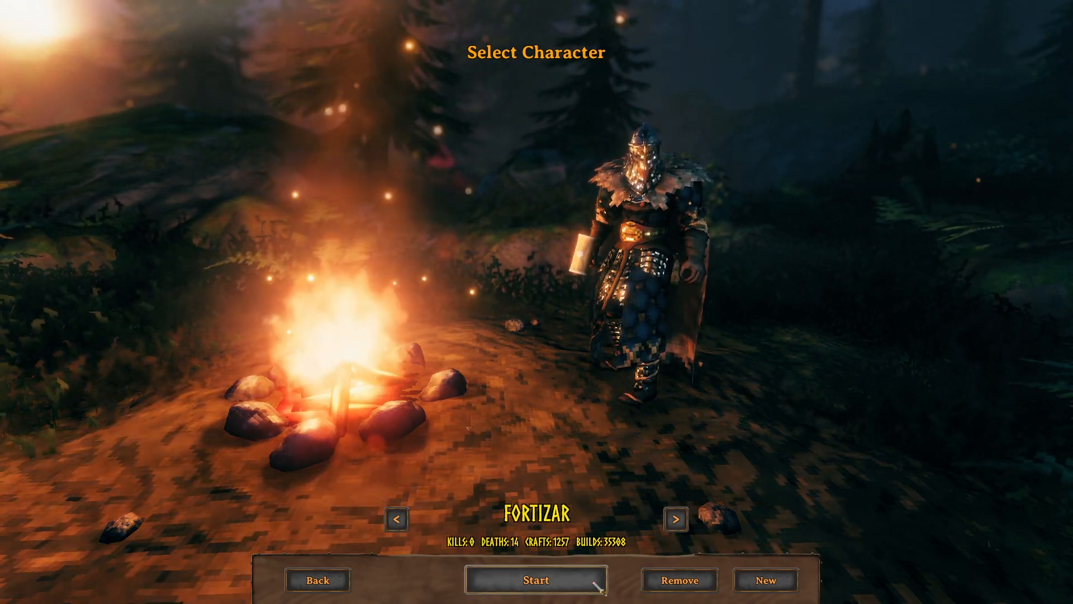
{"action": "mouse_move", "coordinate": [680, 580]}
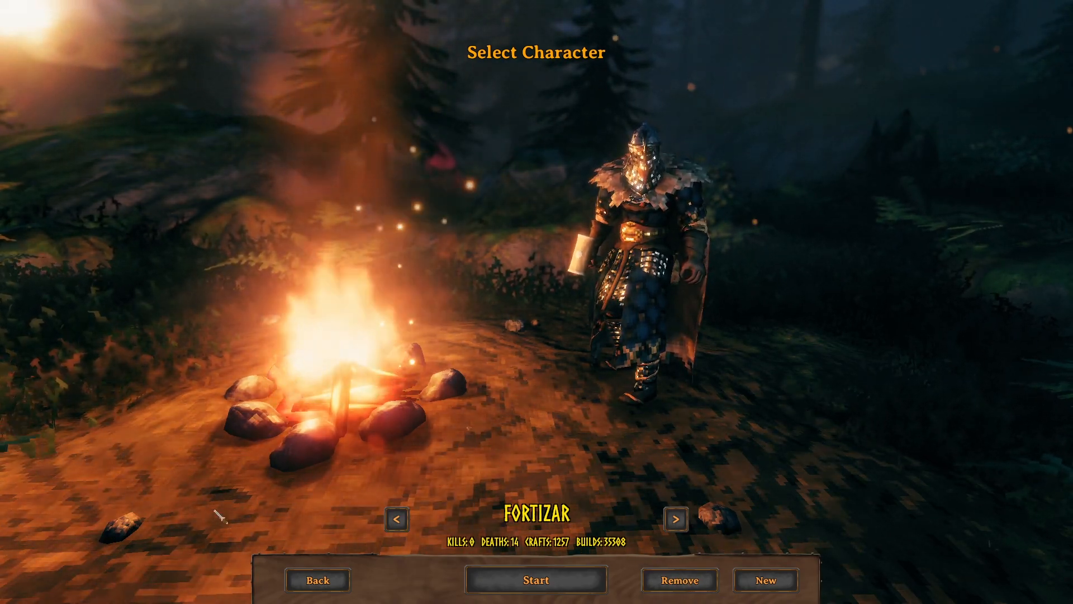
{"action": "mouse_move", "coordinate": [609, 580]}
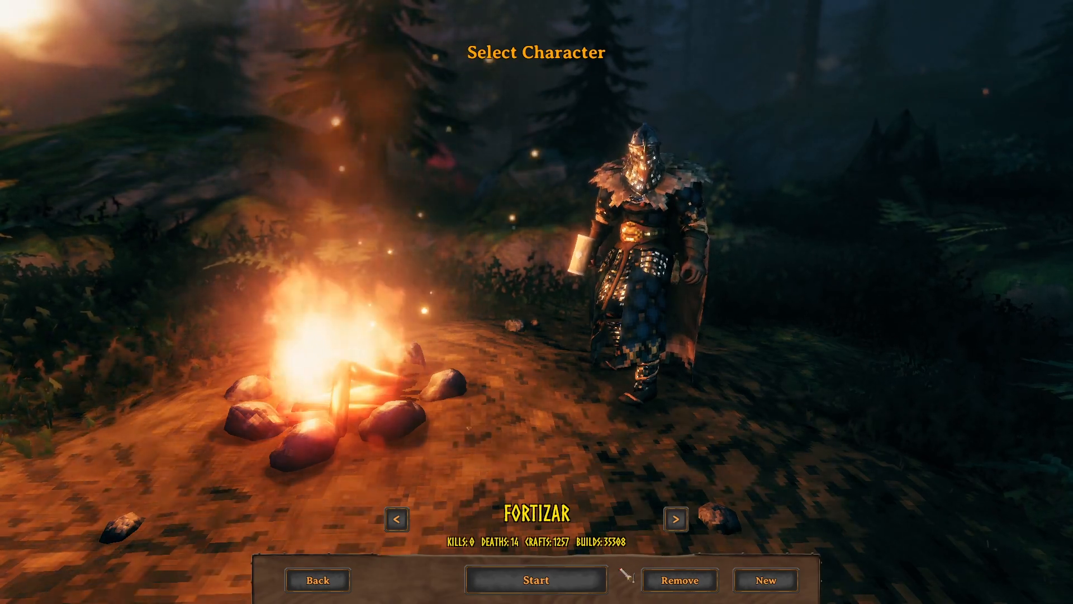
{"action": "left_click", "coordinate": [536, 579]}
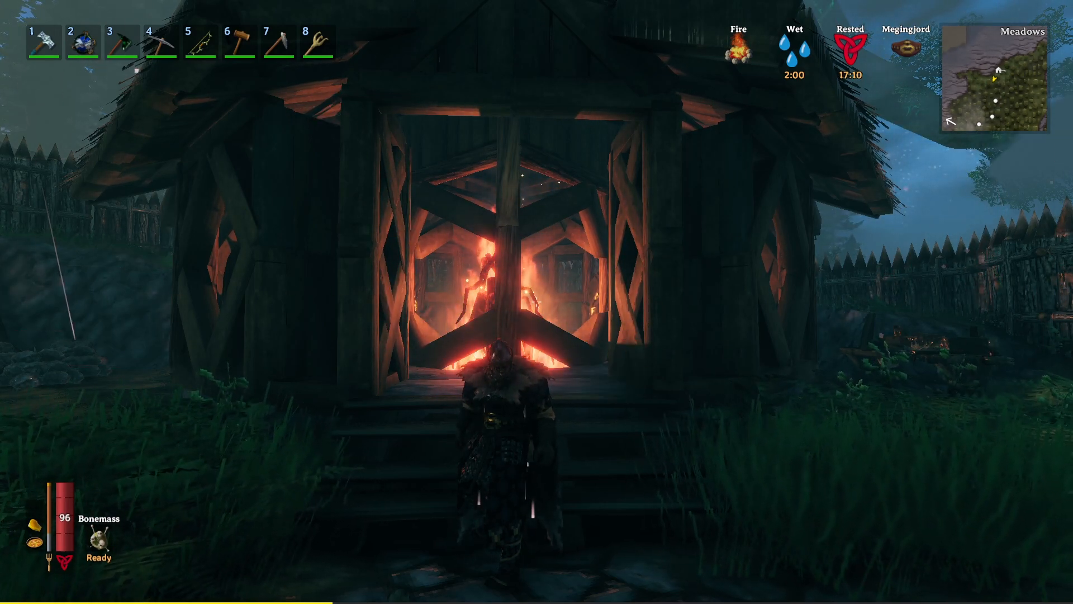
{"action": "key", "text": "Tab"}
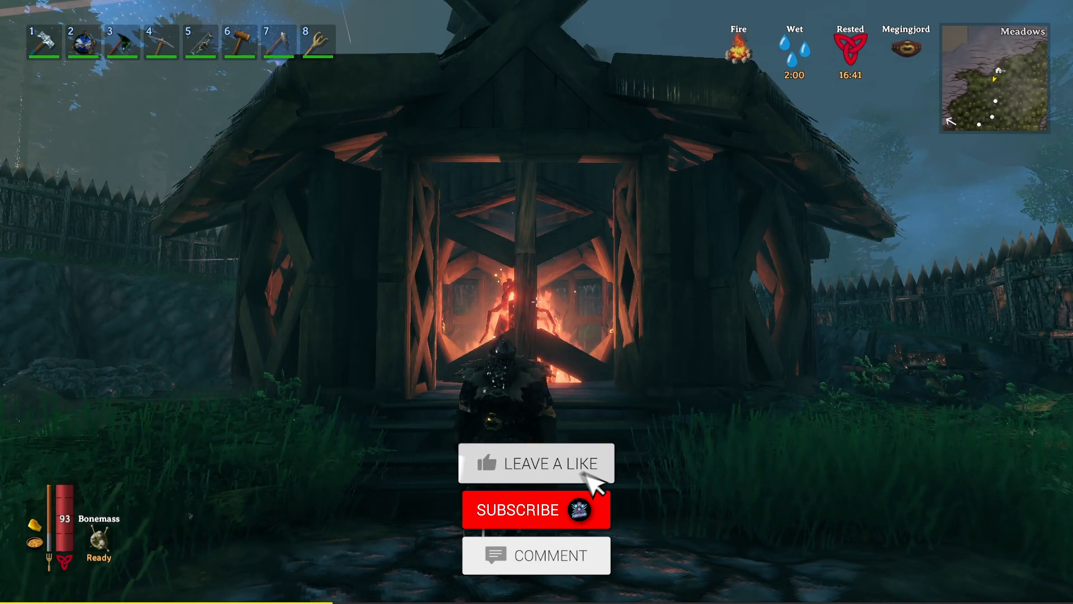
{"action": "left_click", "coordinate": [536, 510]}
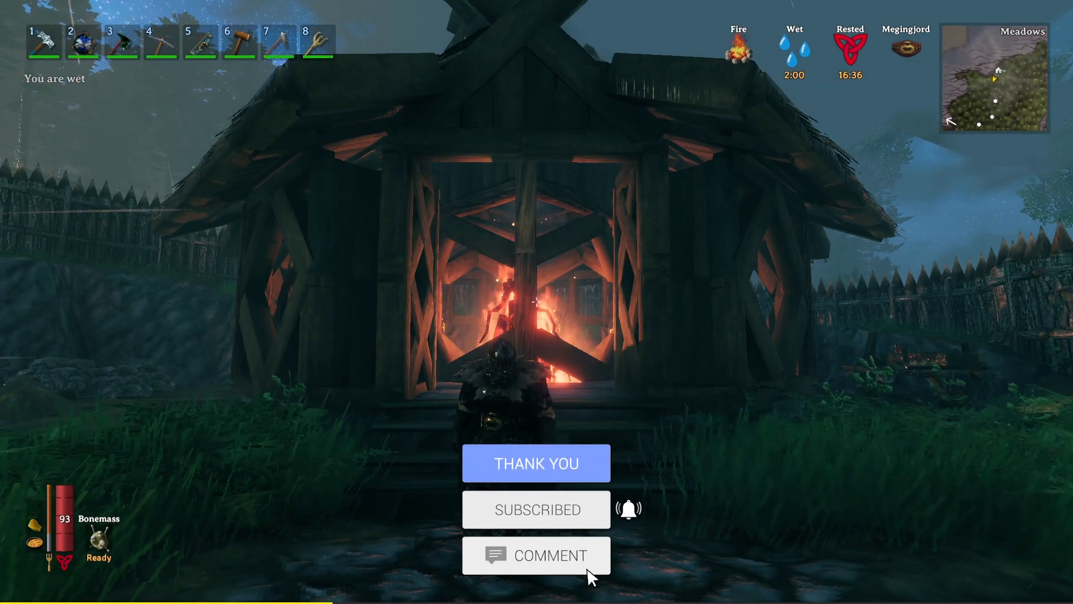